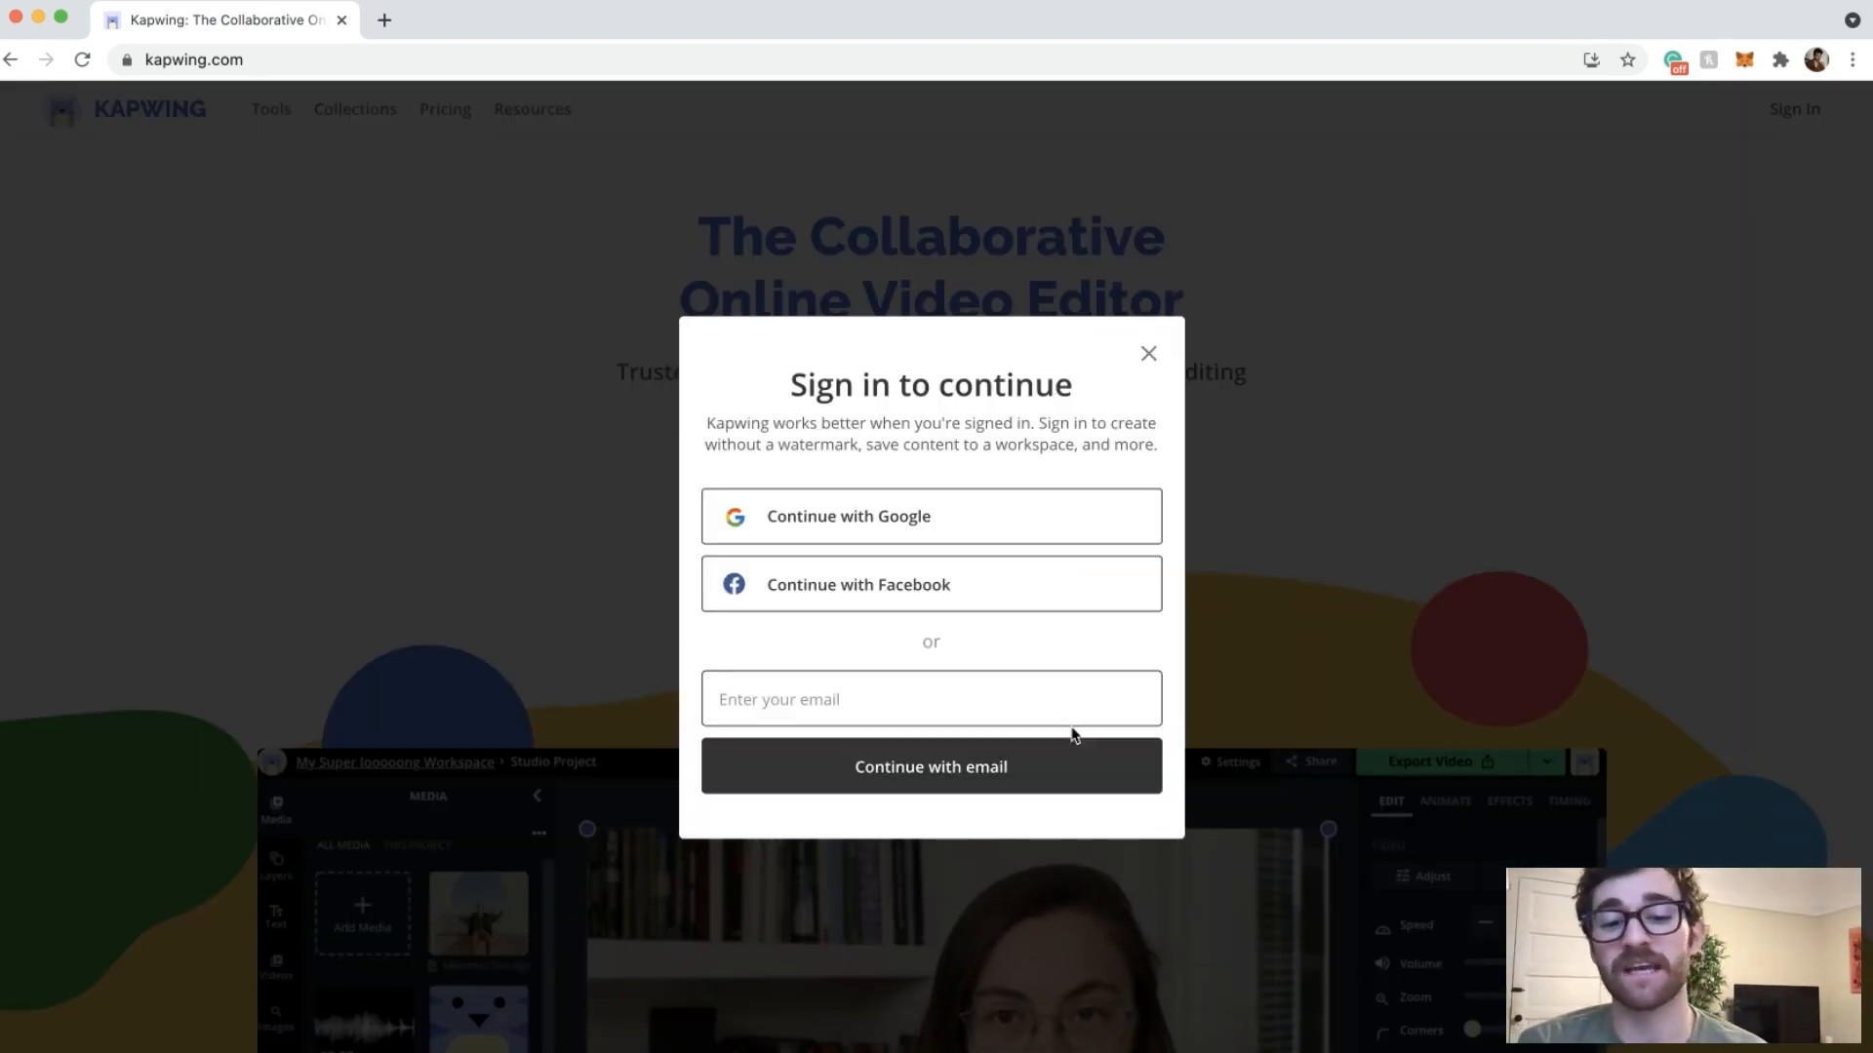
# Sign in with Google to land in the Kapwing Studio editor with a new untitled project.
pyautogui.click(930, 515)
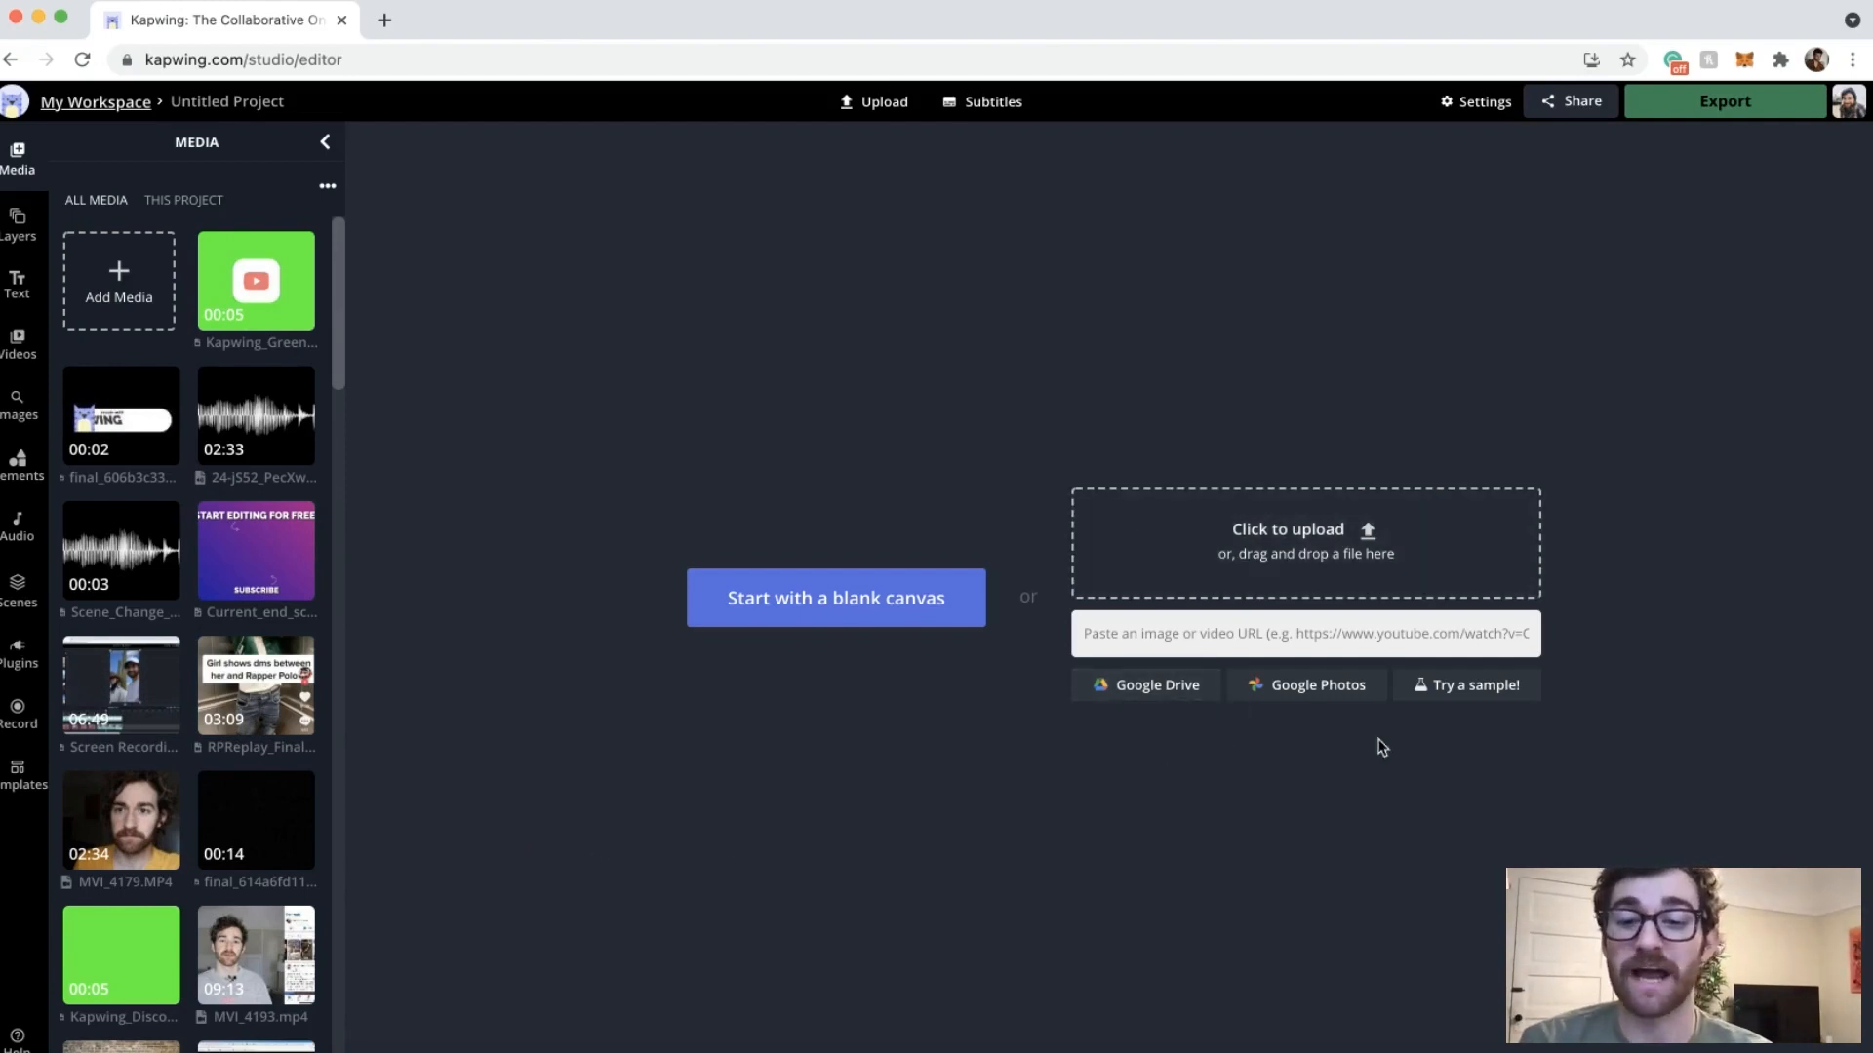
pyautogui.moveTo(1170, 812)
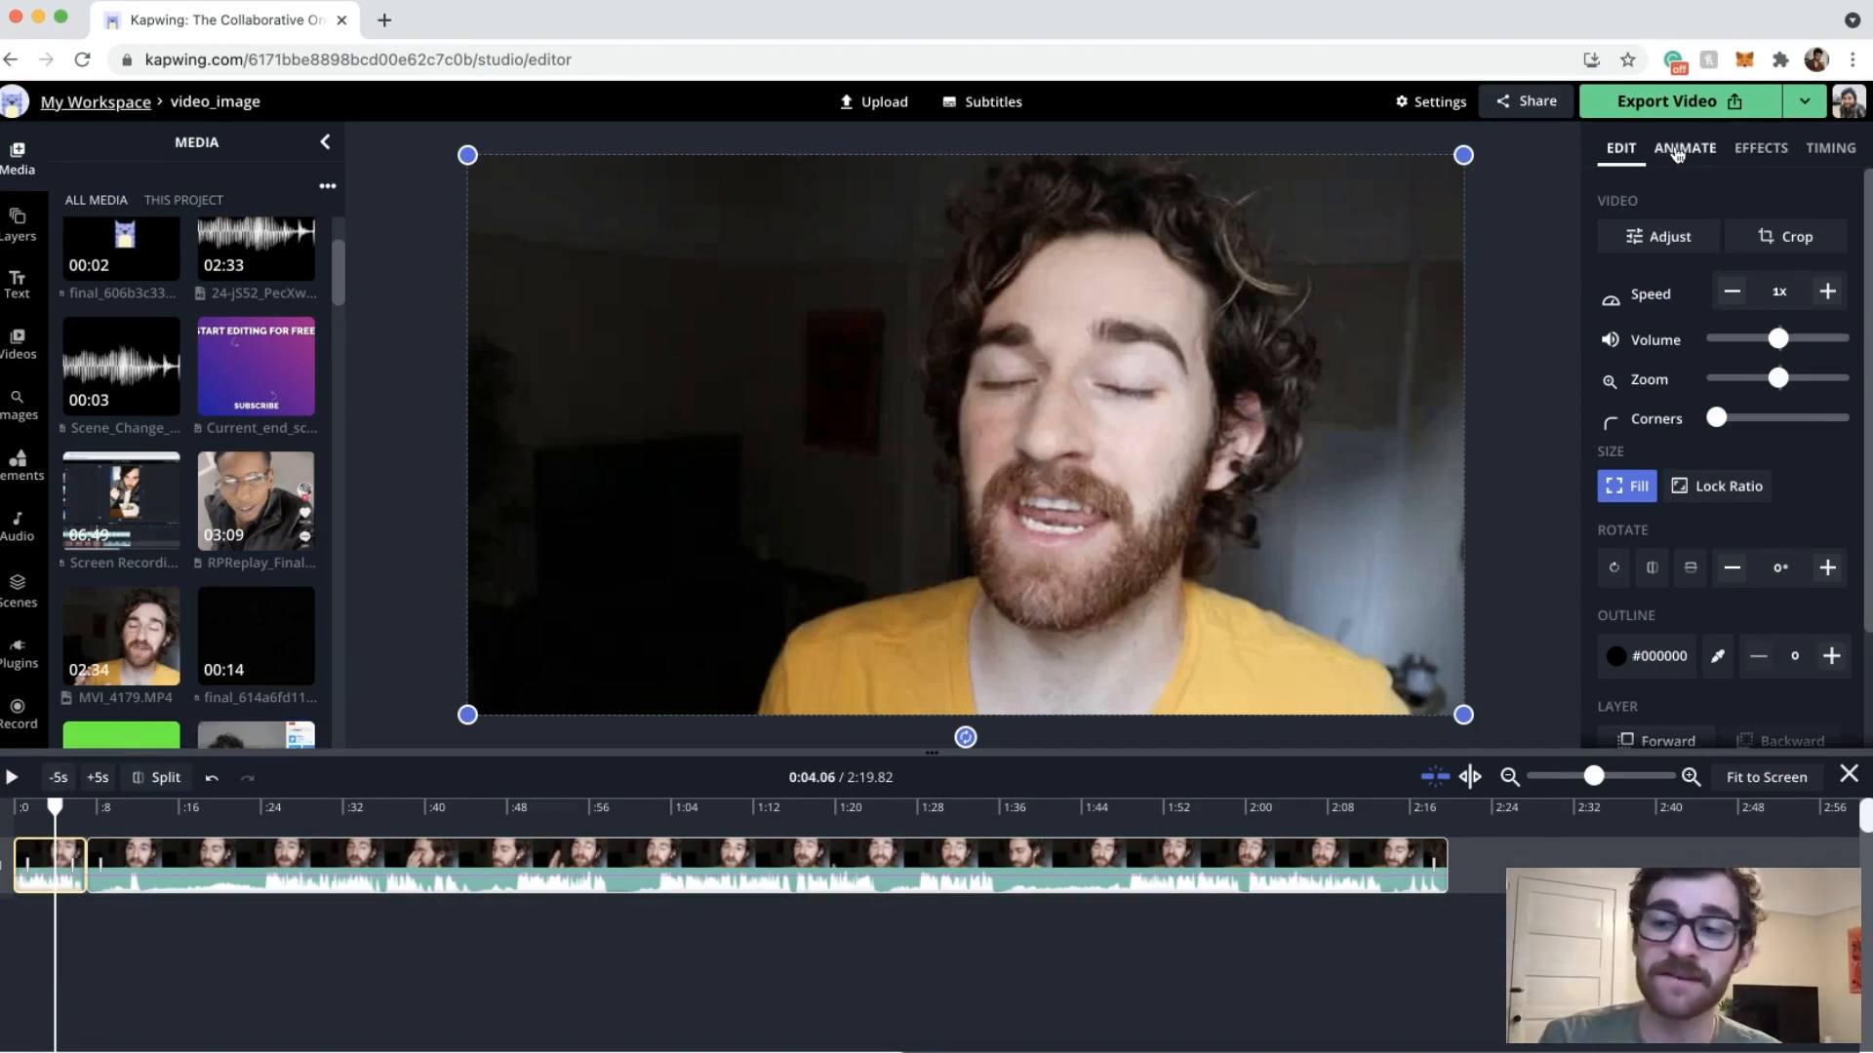
# Apply a Moving Zoom to the opening clip, starting at the full frame and ending on the face.
pyautogui.click(1683, 146)
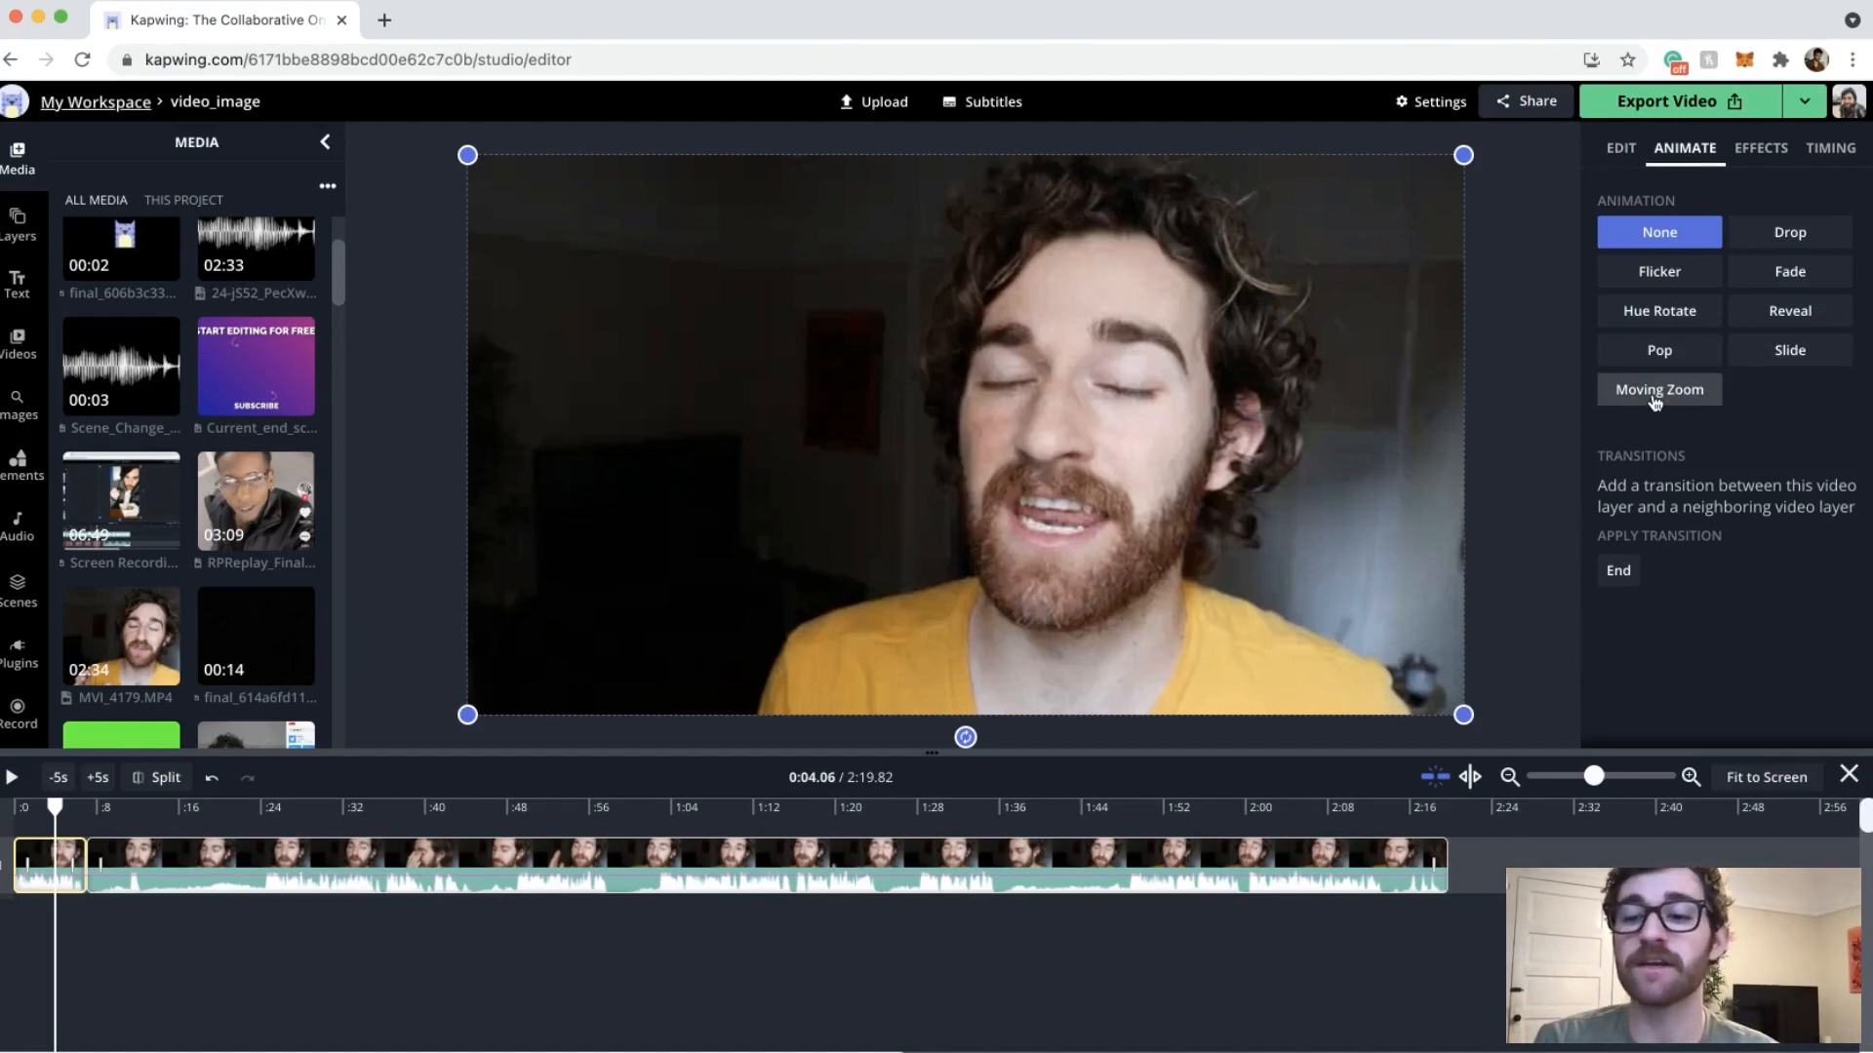
pyautogui.click(1659, 391)
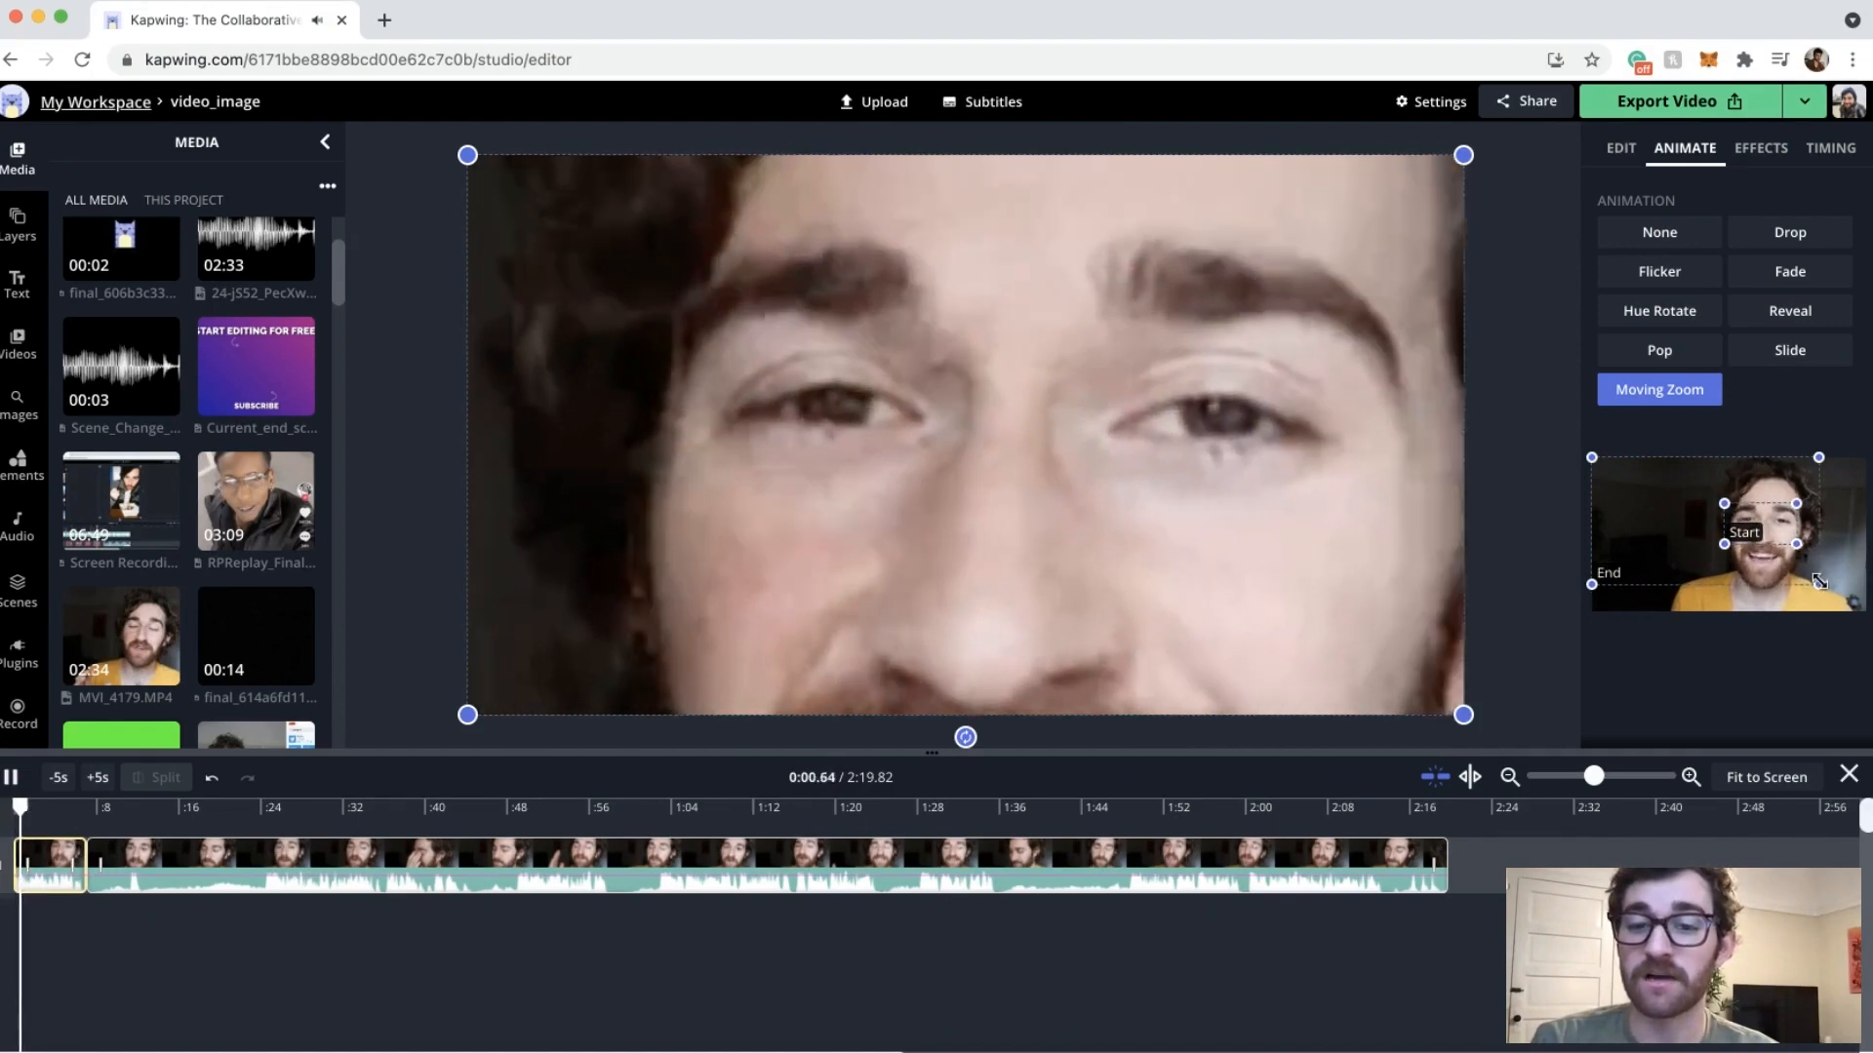
pyautogui.click(9, 778)
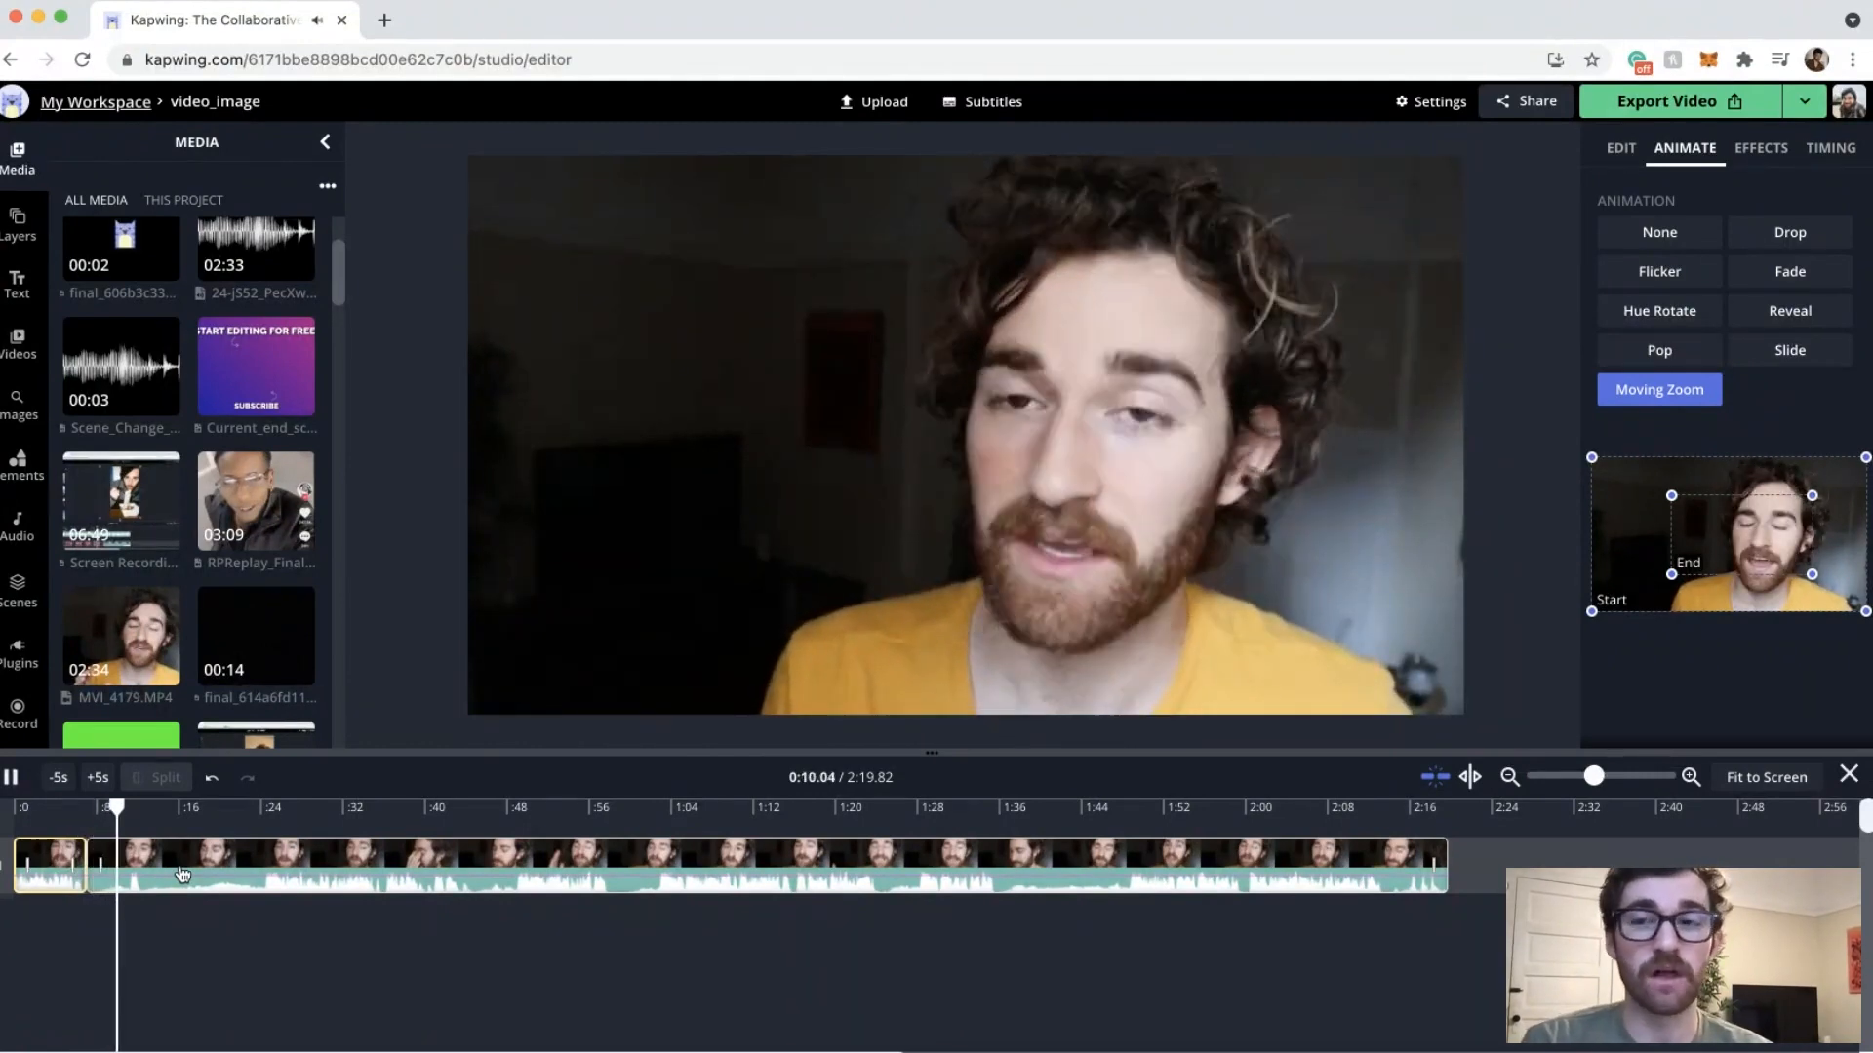
# Split off a new section, give it a Moving Zoom with a smaller end area, then split off another section.
pyautogui.click(1658, 232)
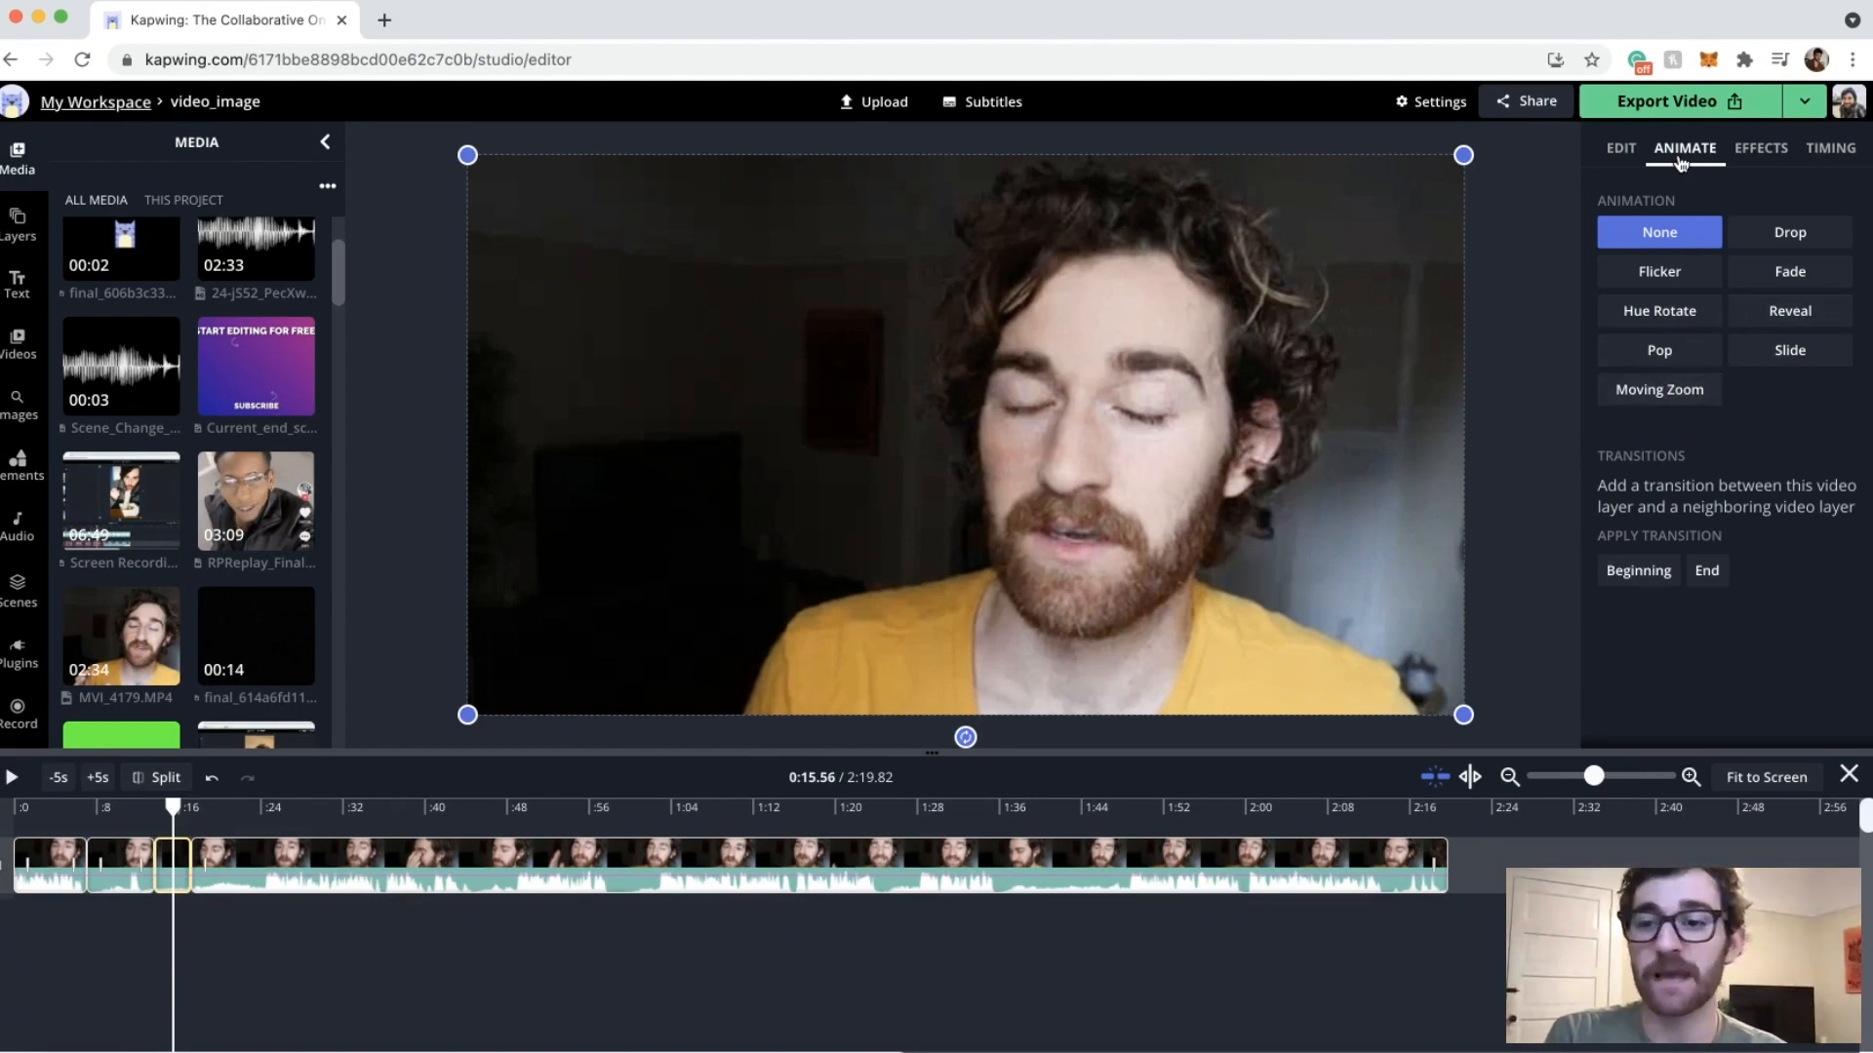
pyautogui.click(1658, 390)
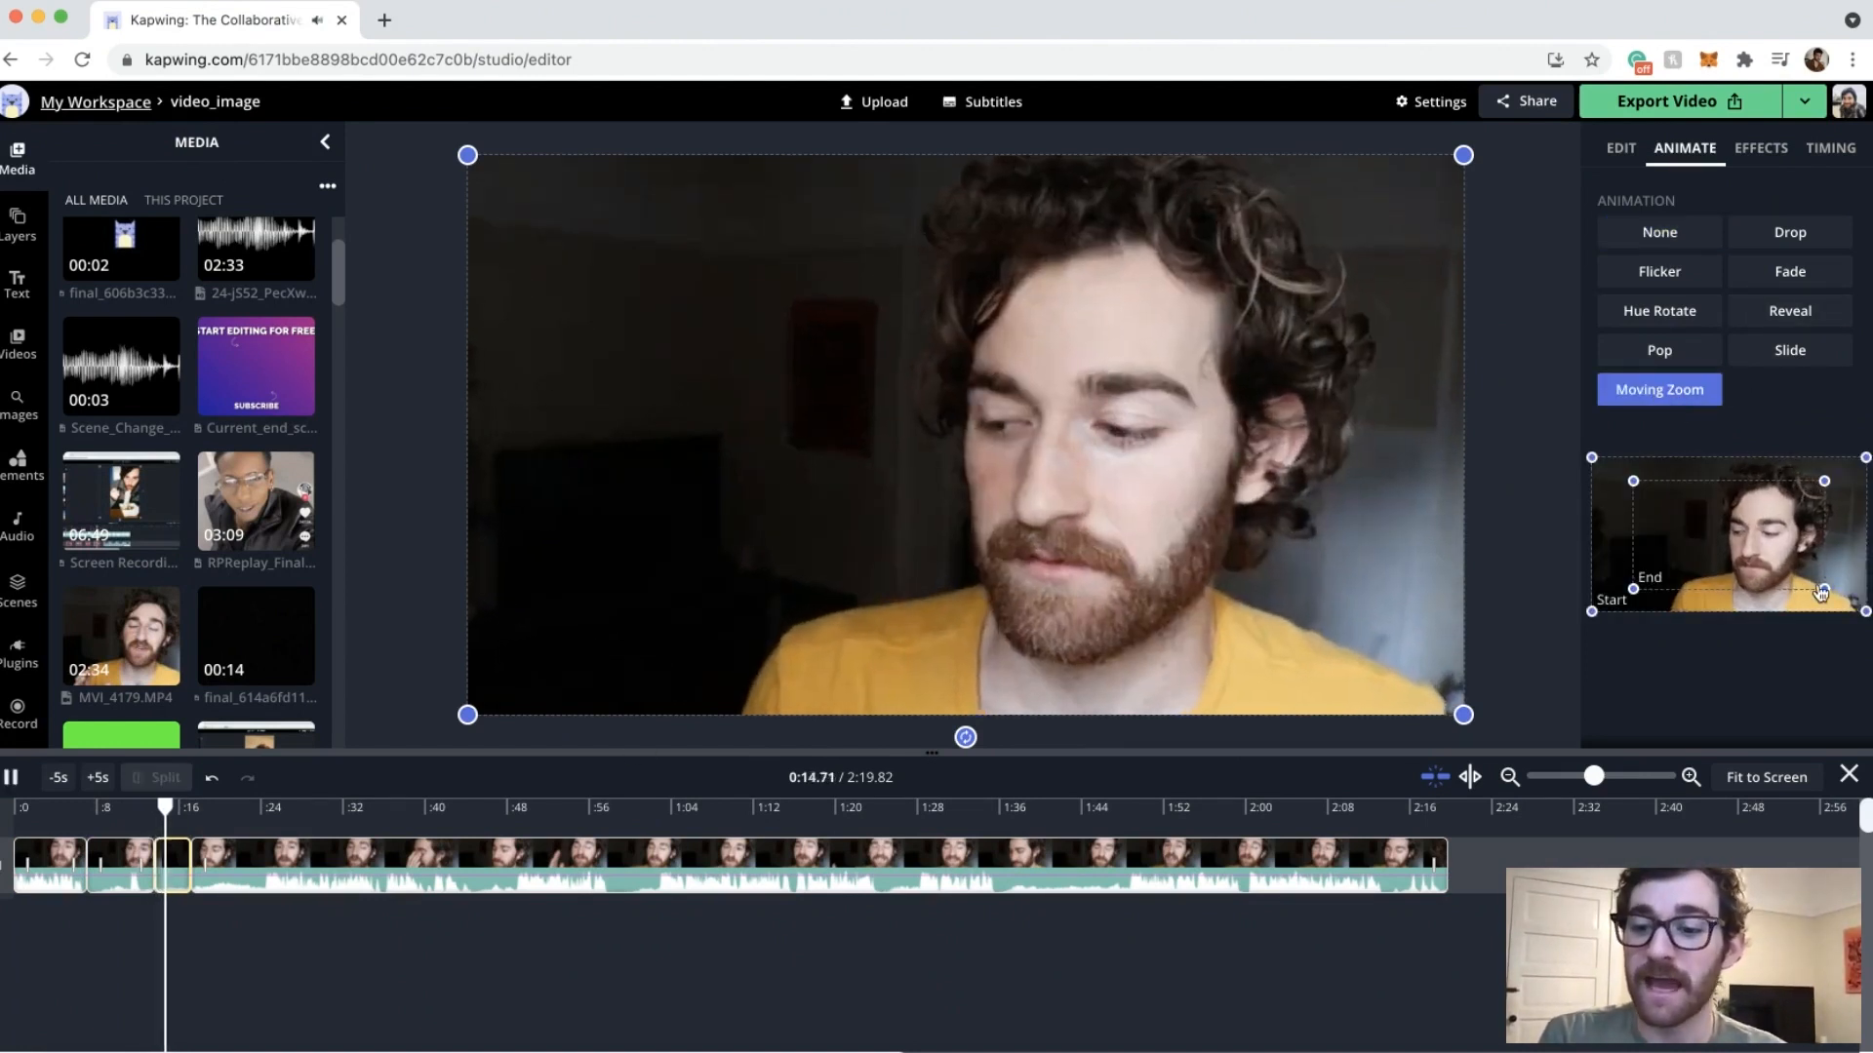
pyautogui.moveTo(1822, 591); pyautogui.dragTo(1749, 528)
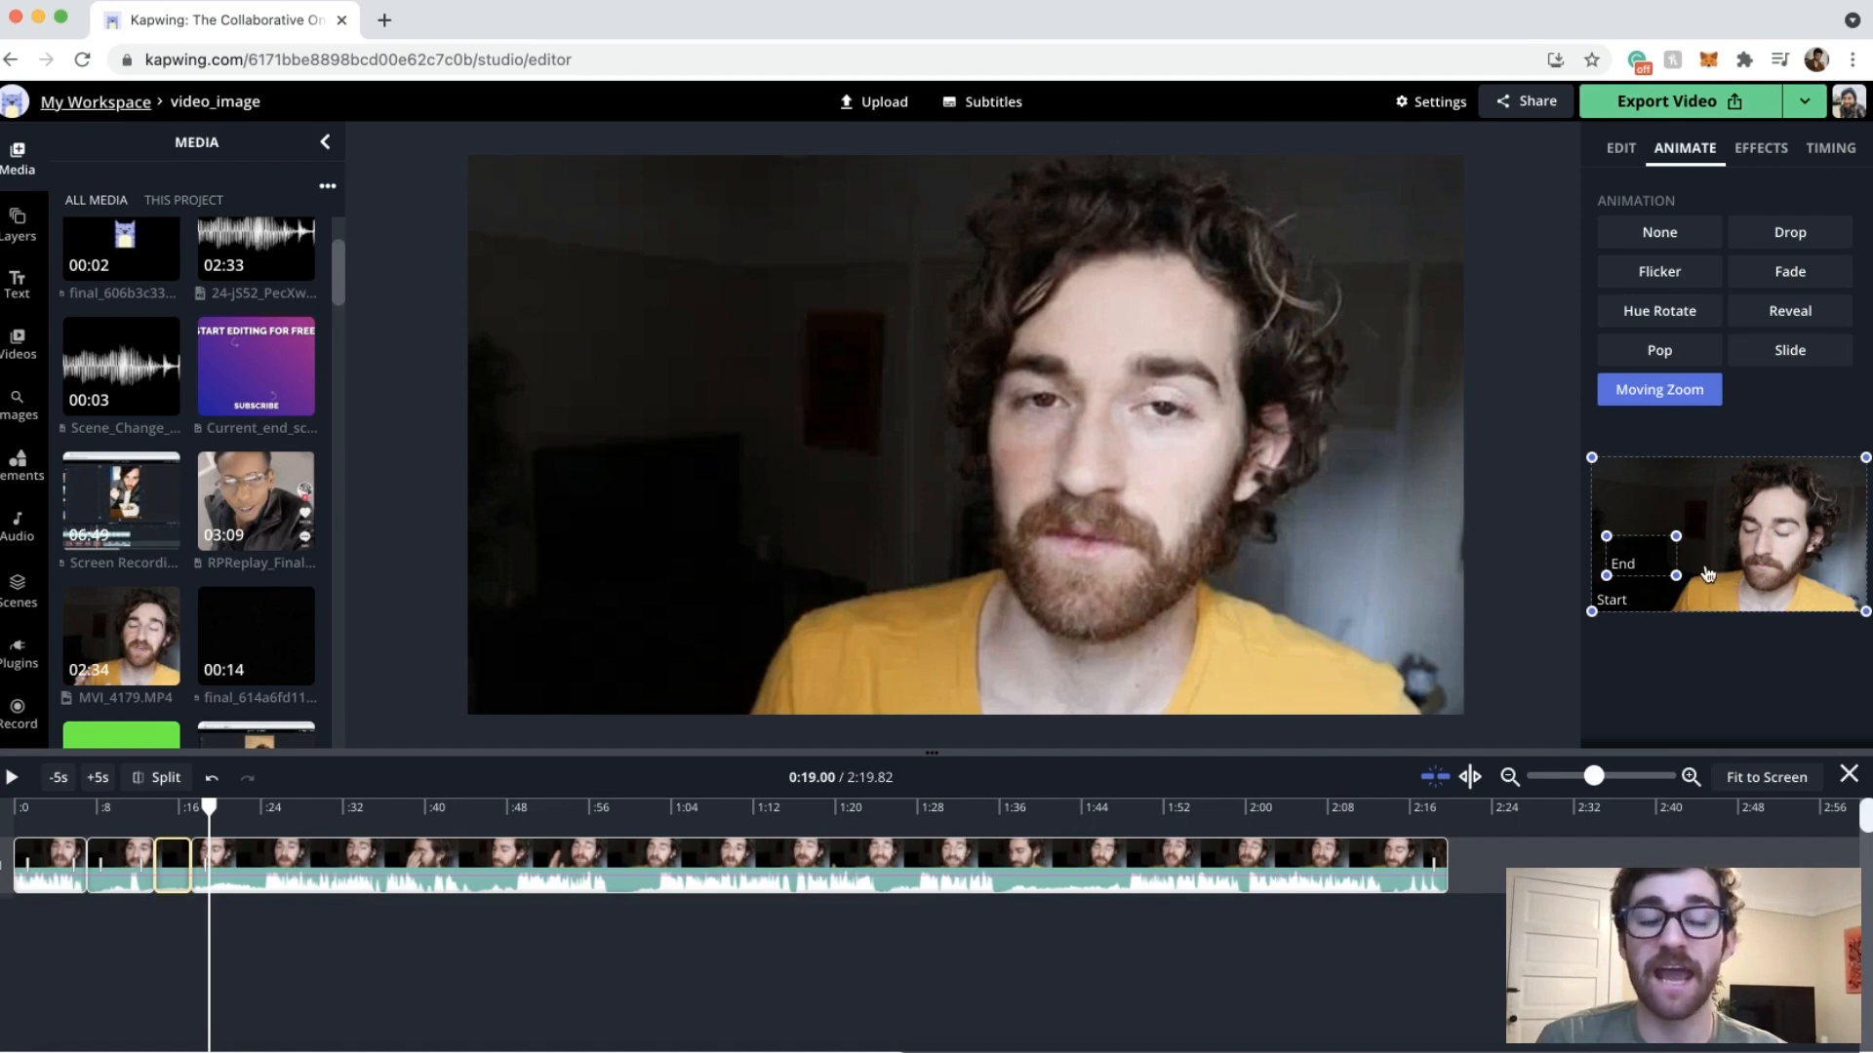
pyautogui.click(1659, 232)
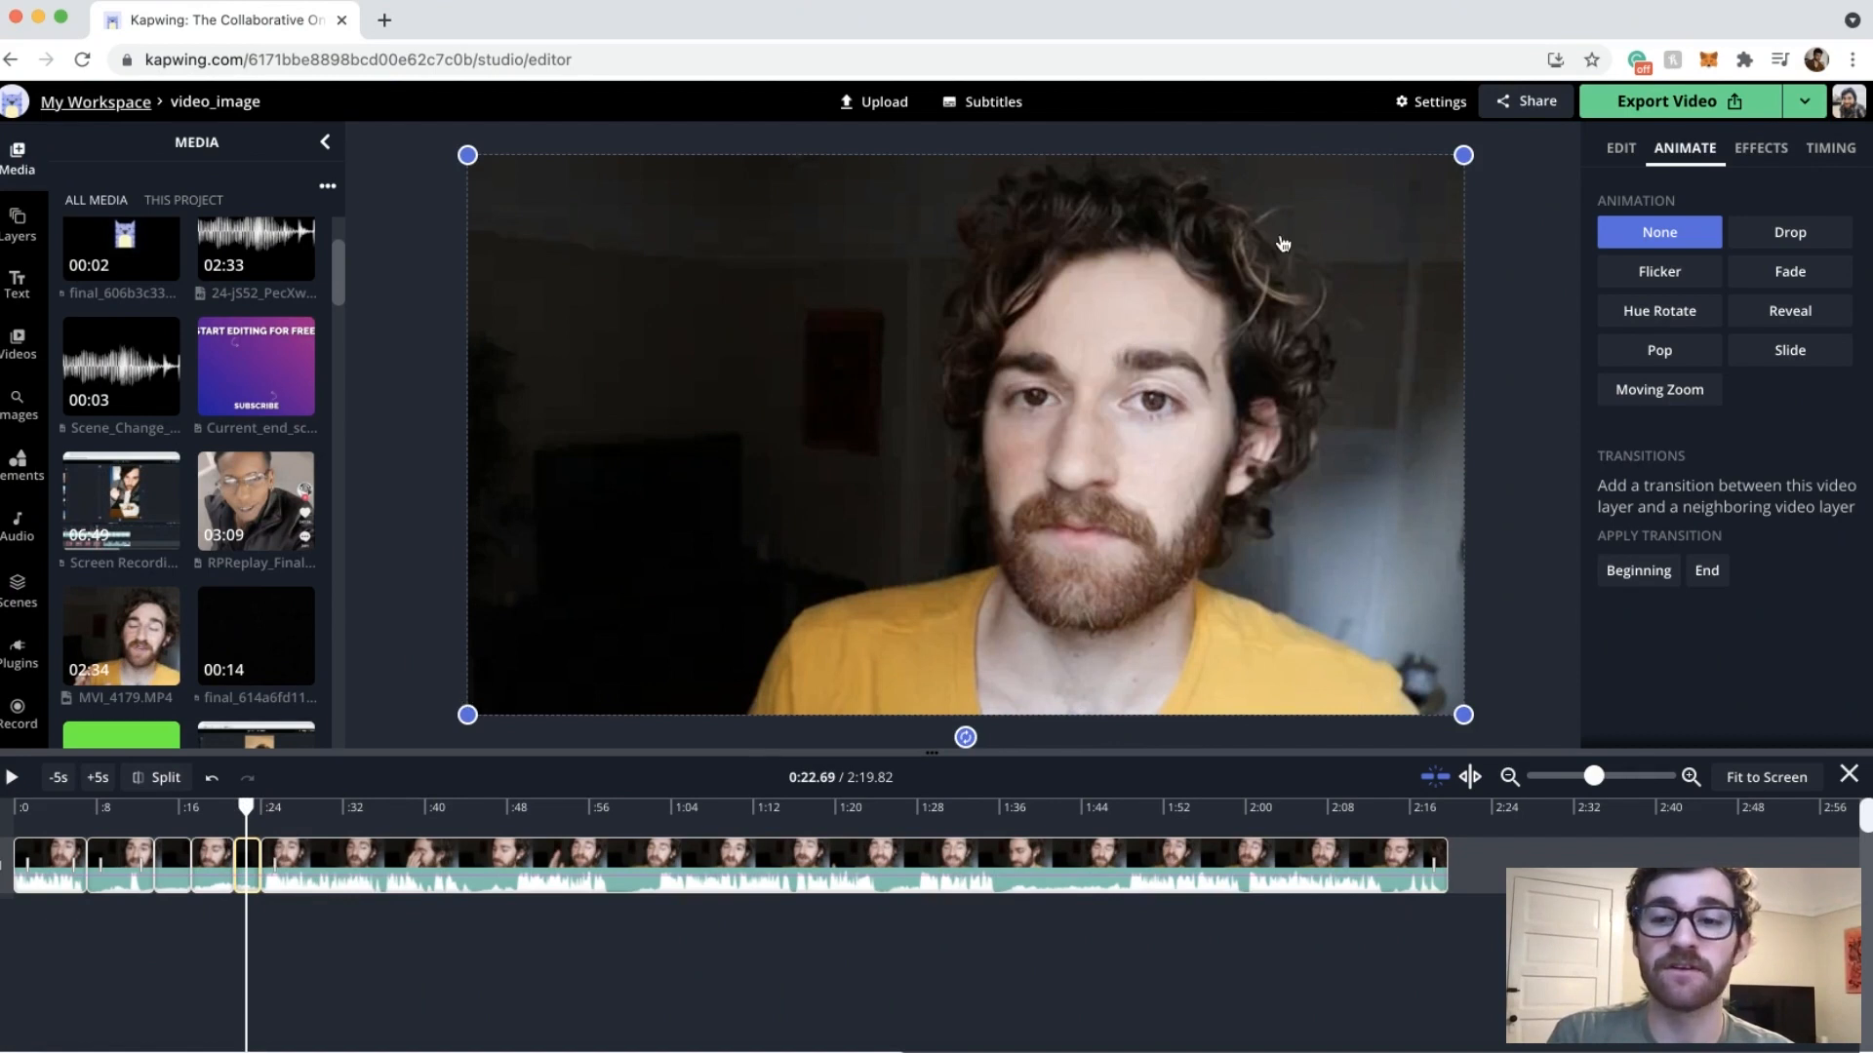
# Crop the latest section tighter around the face and confirm the crop.
pyautogui.click(1621, 147)
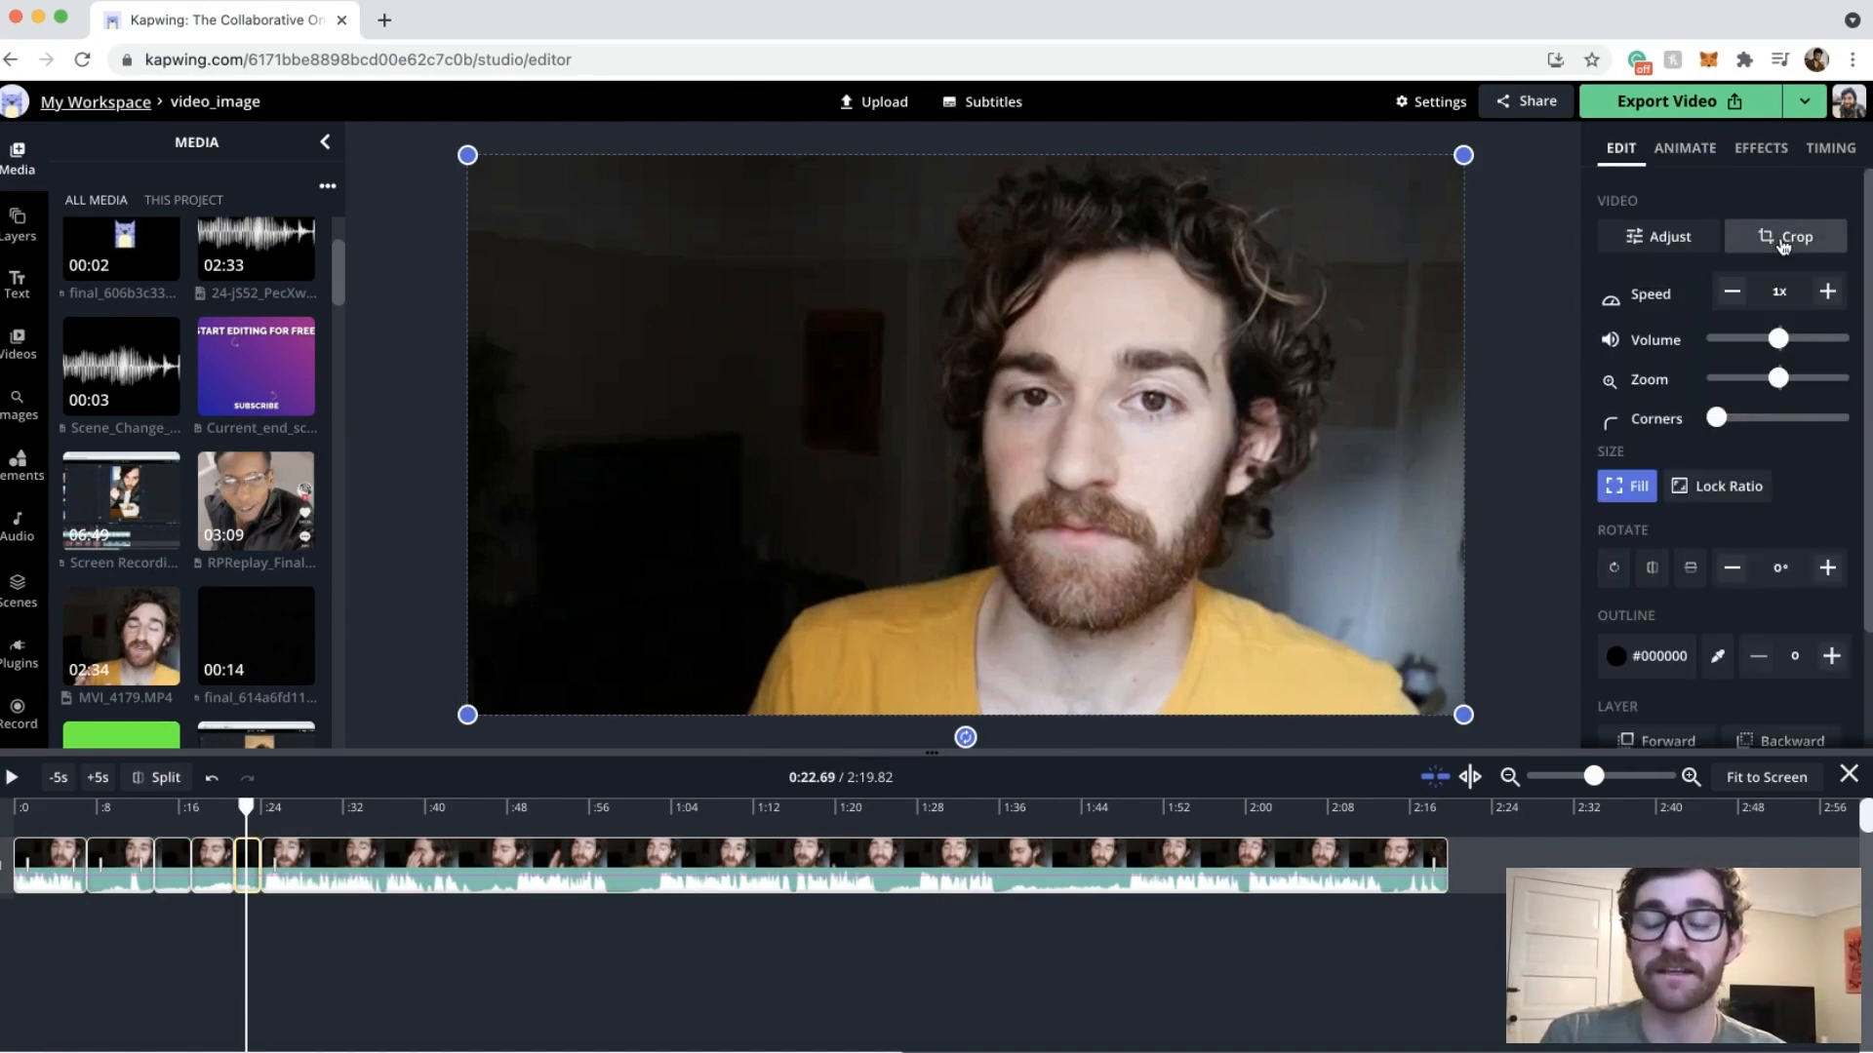
pyautogui.click(1794, 237)
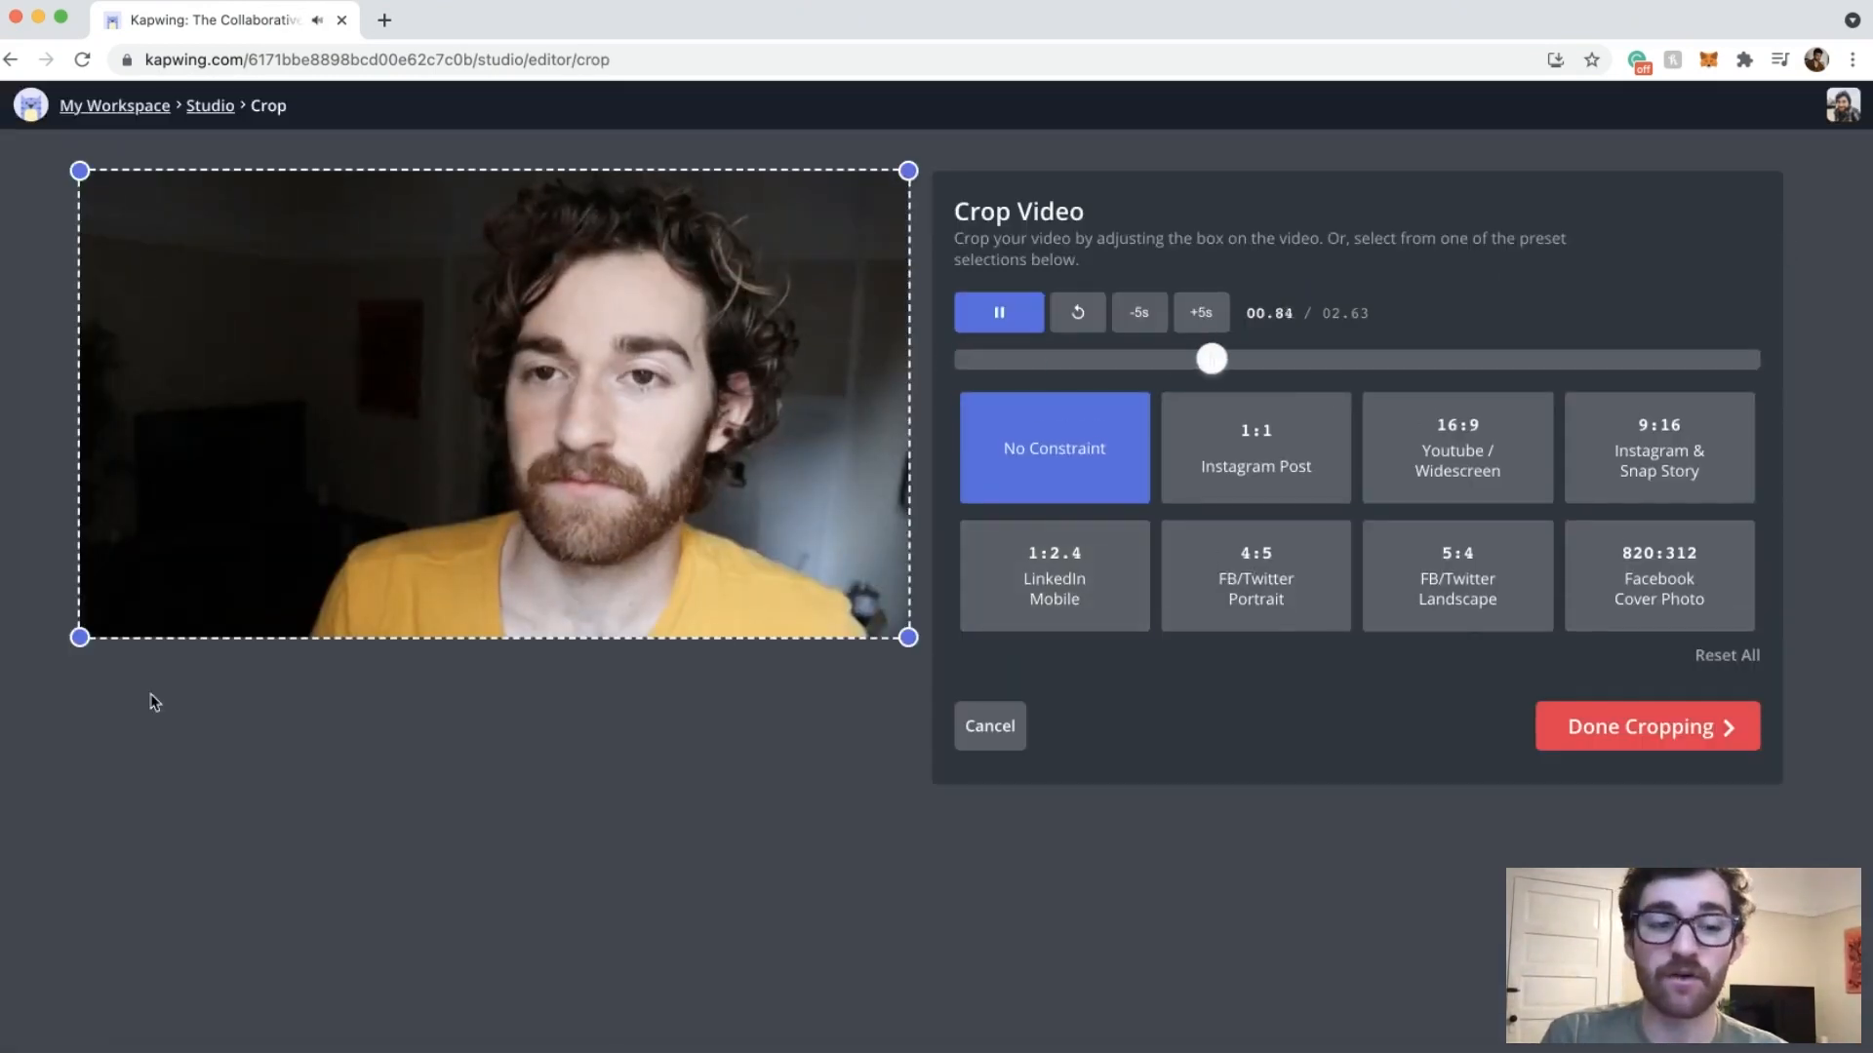
pyautogui.moveTo(80, 172); pyautogui.dragTo(251, 223)
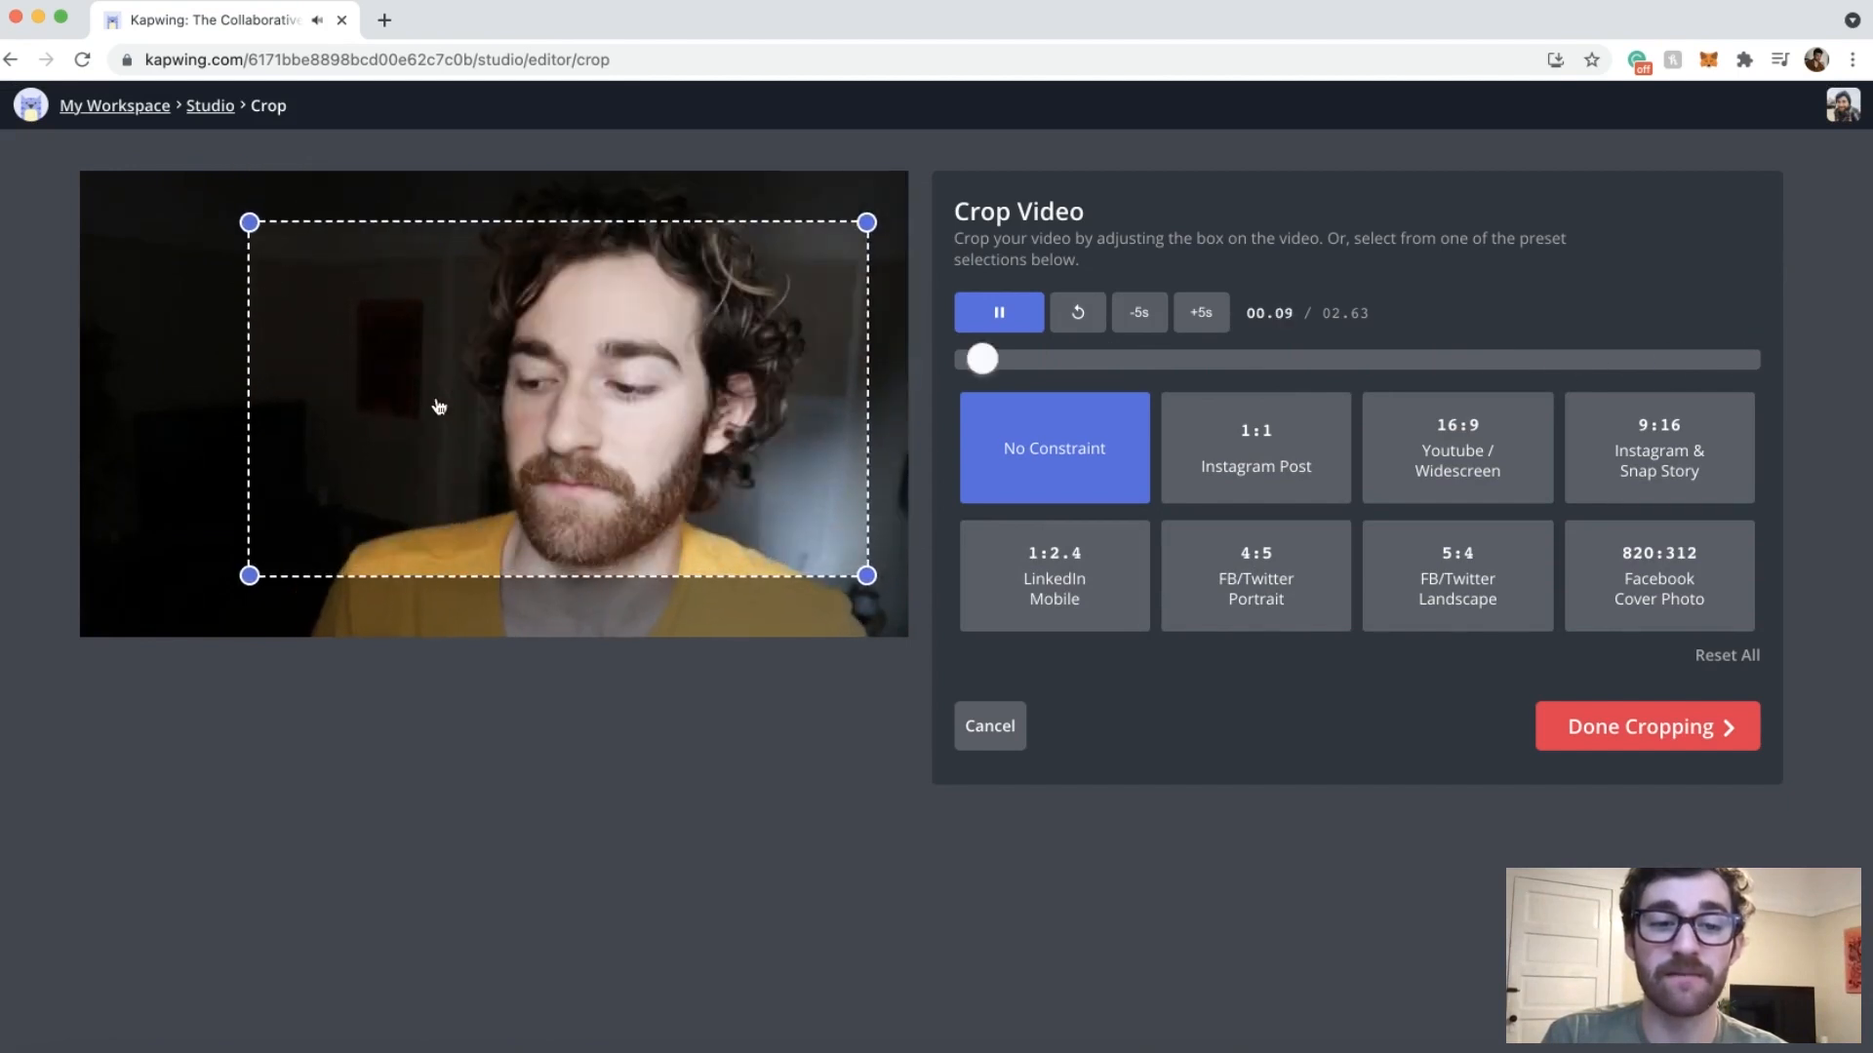
pyautogui.click(1645, 726)
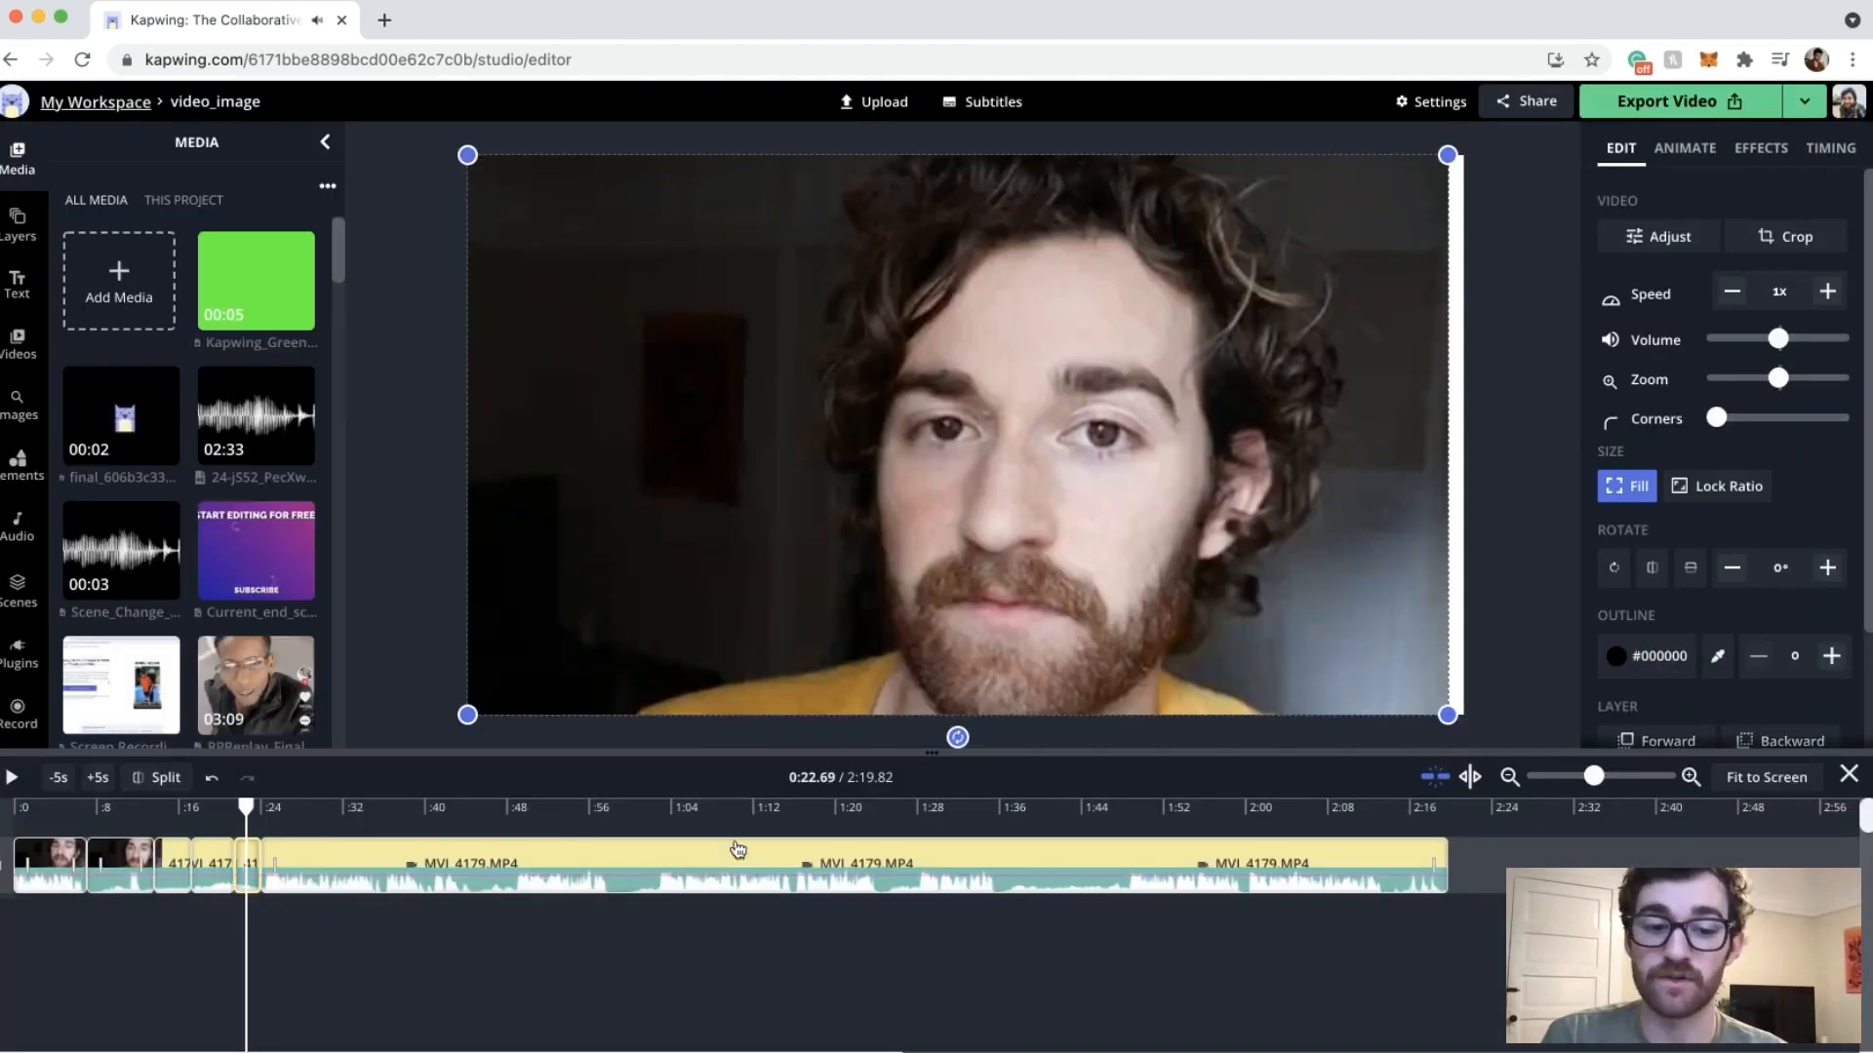
# Check playback, trim the leftover footage to about 24 seconds, and export the video.
pyautogui.click(12, 778)
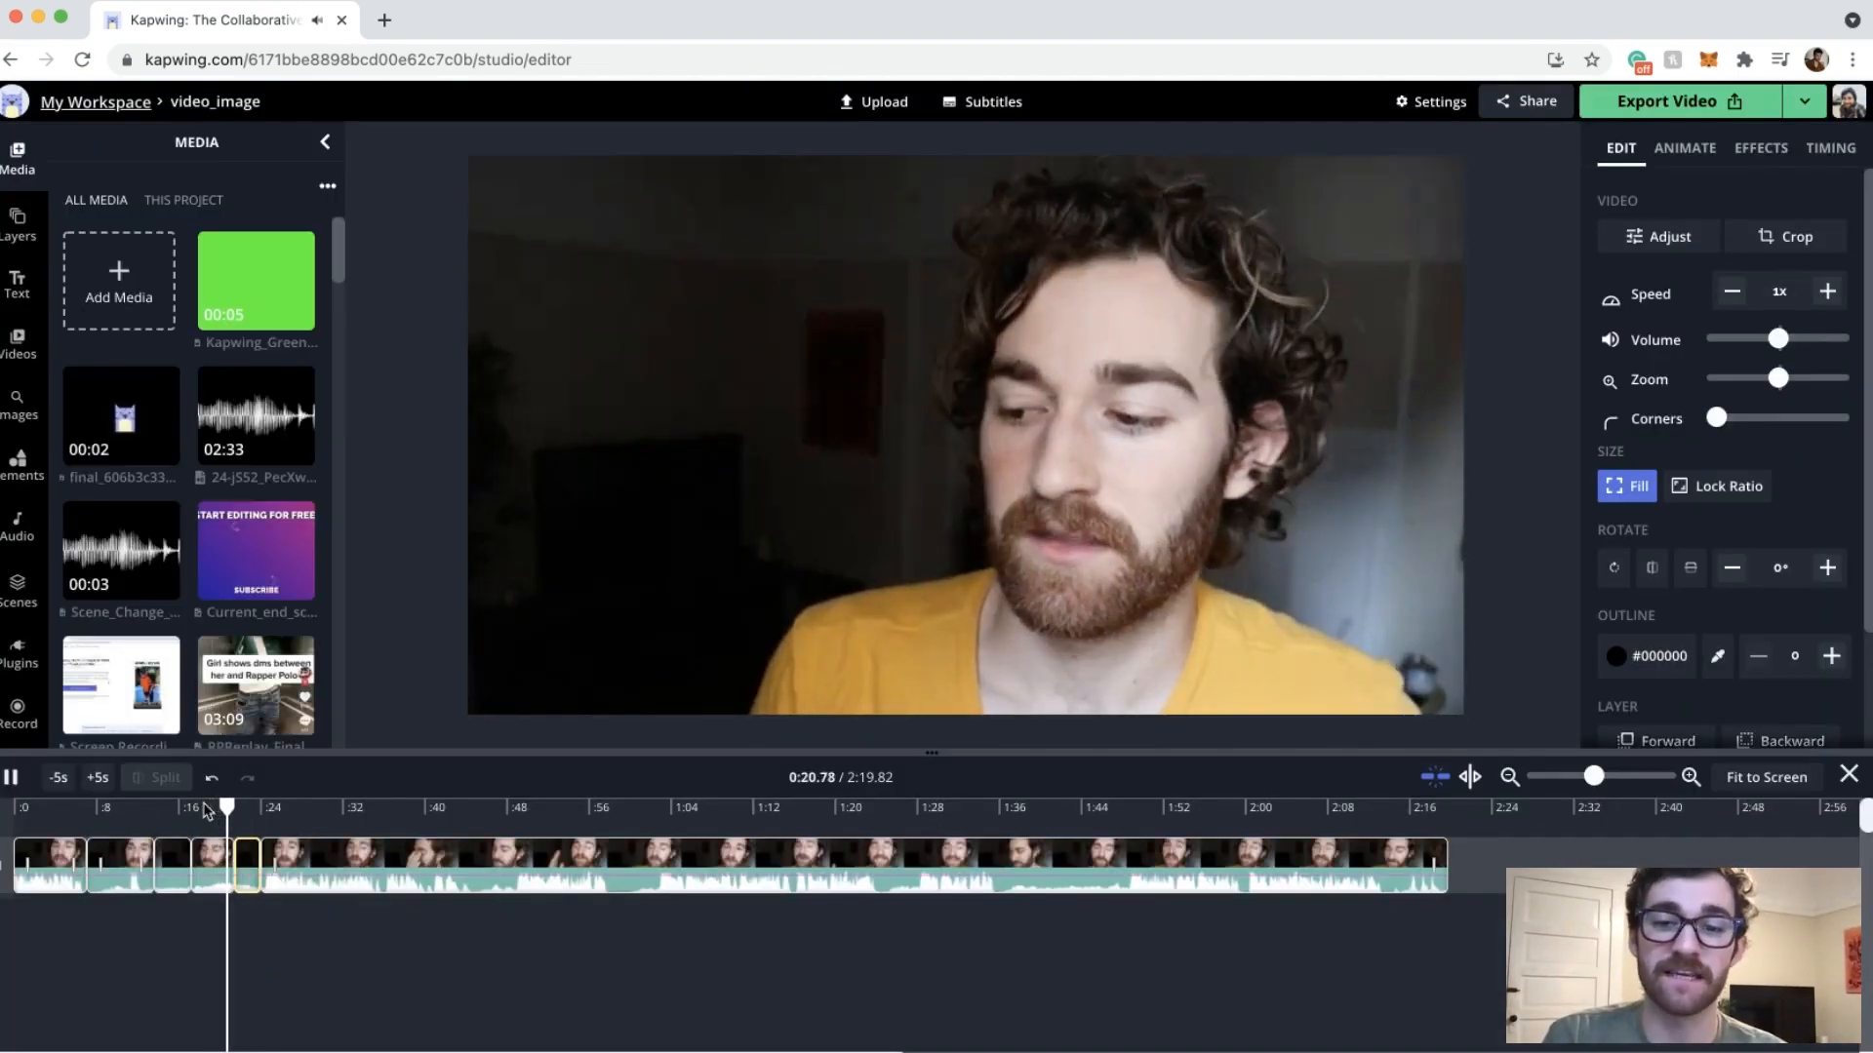
pyautogui.click(964, 429)
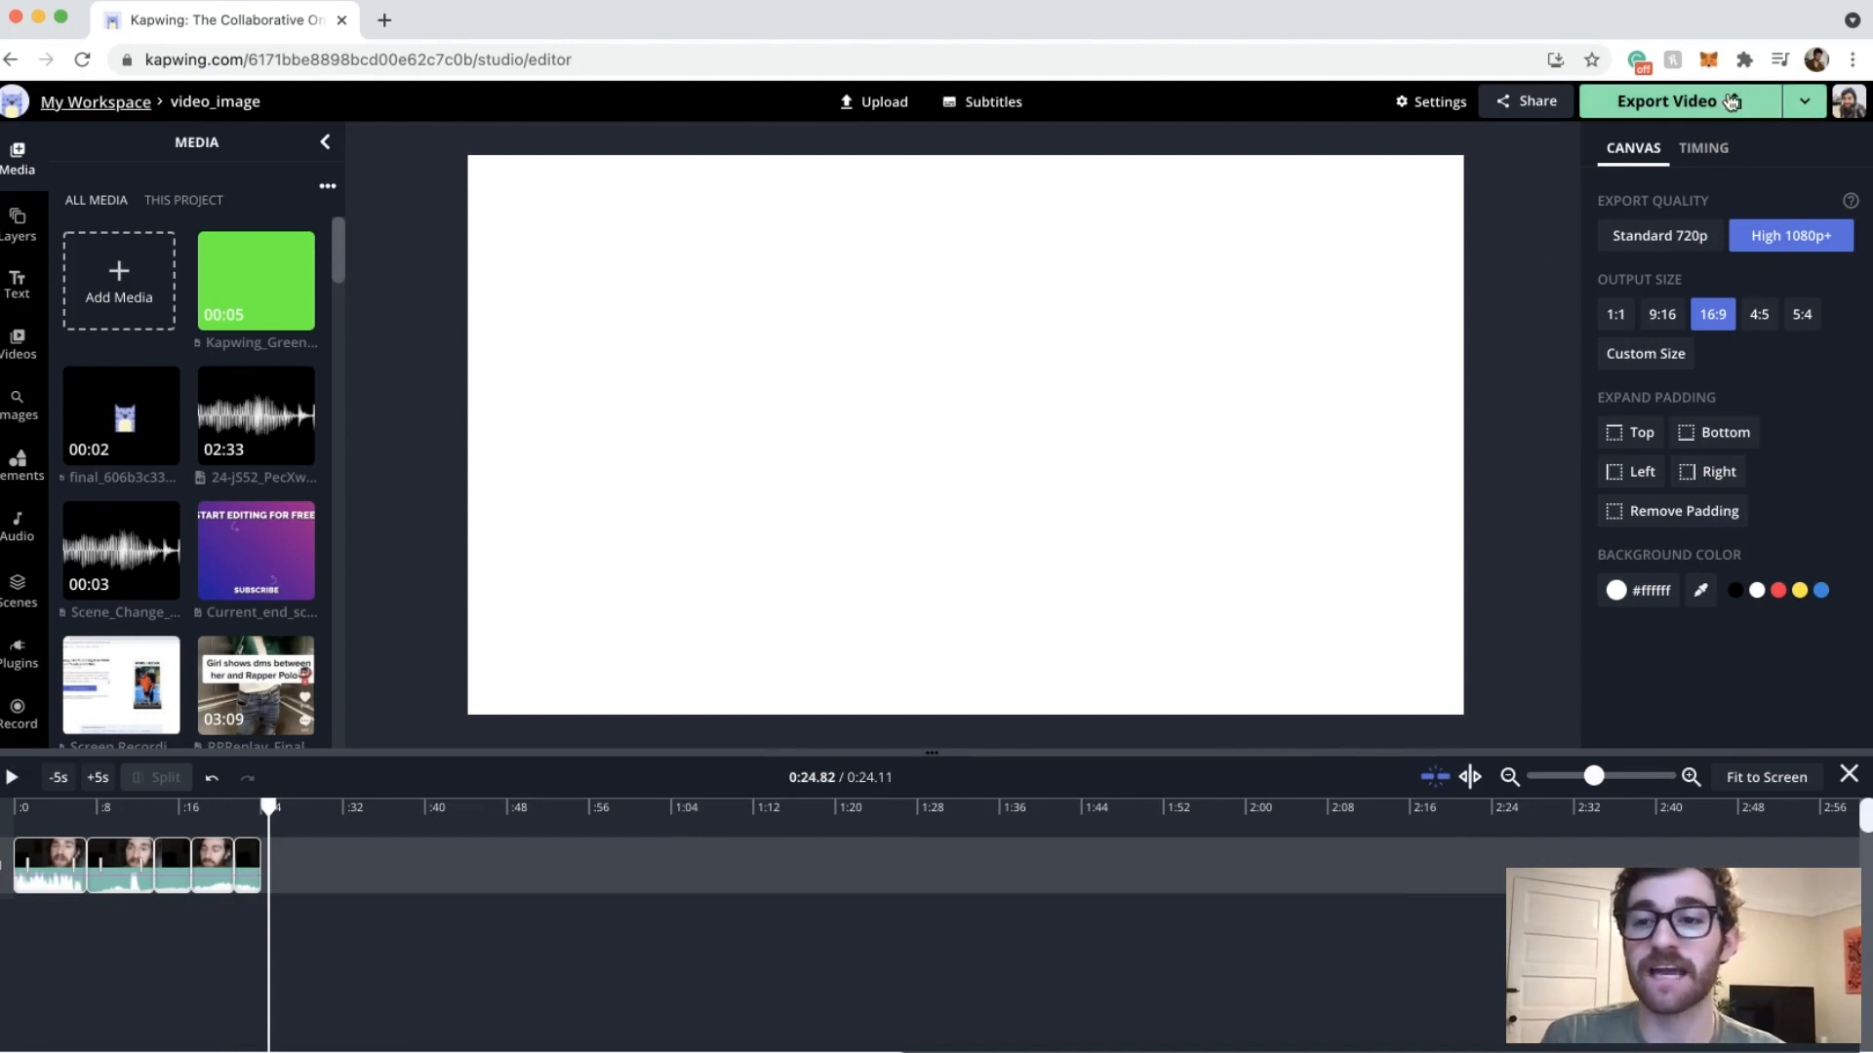
pyautogui.click(1664, 99)
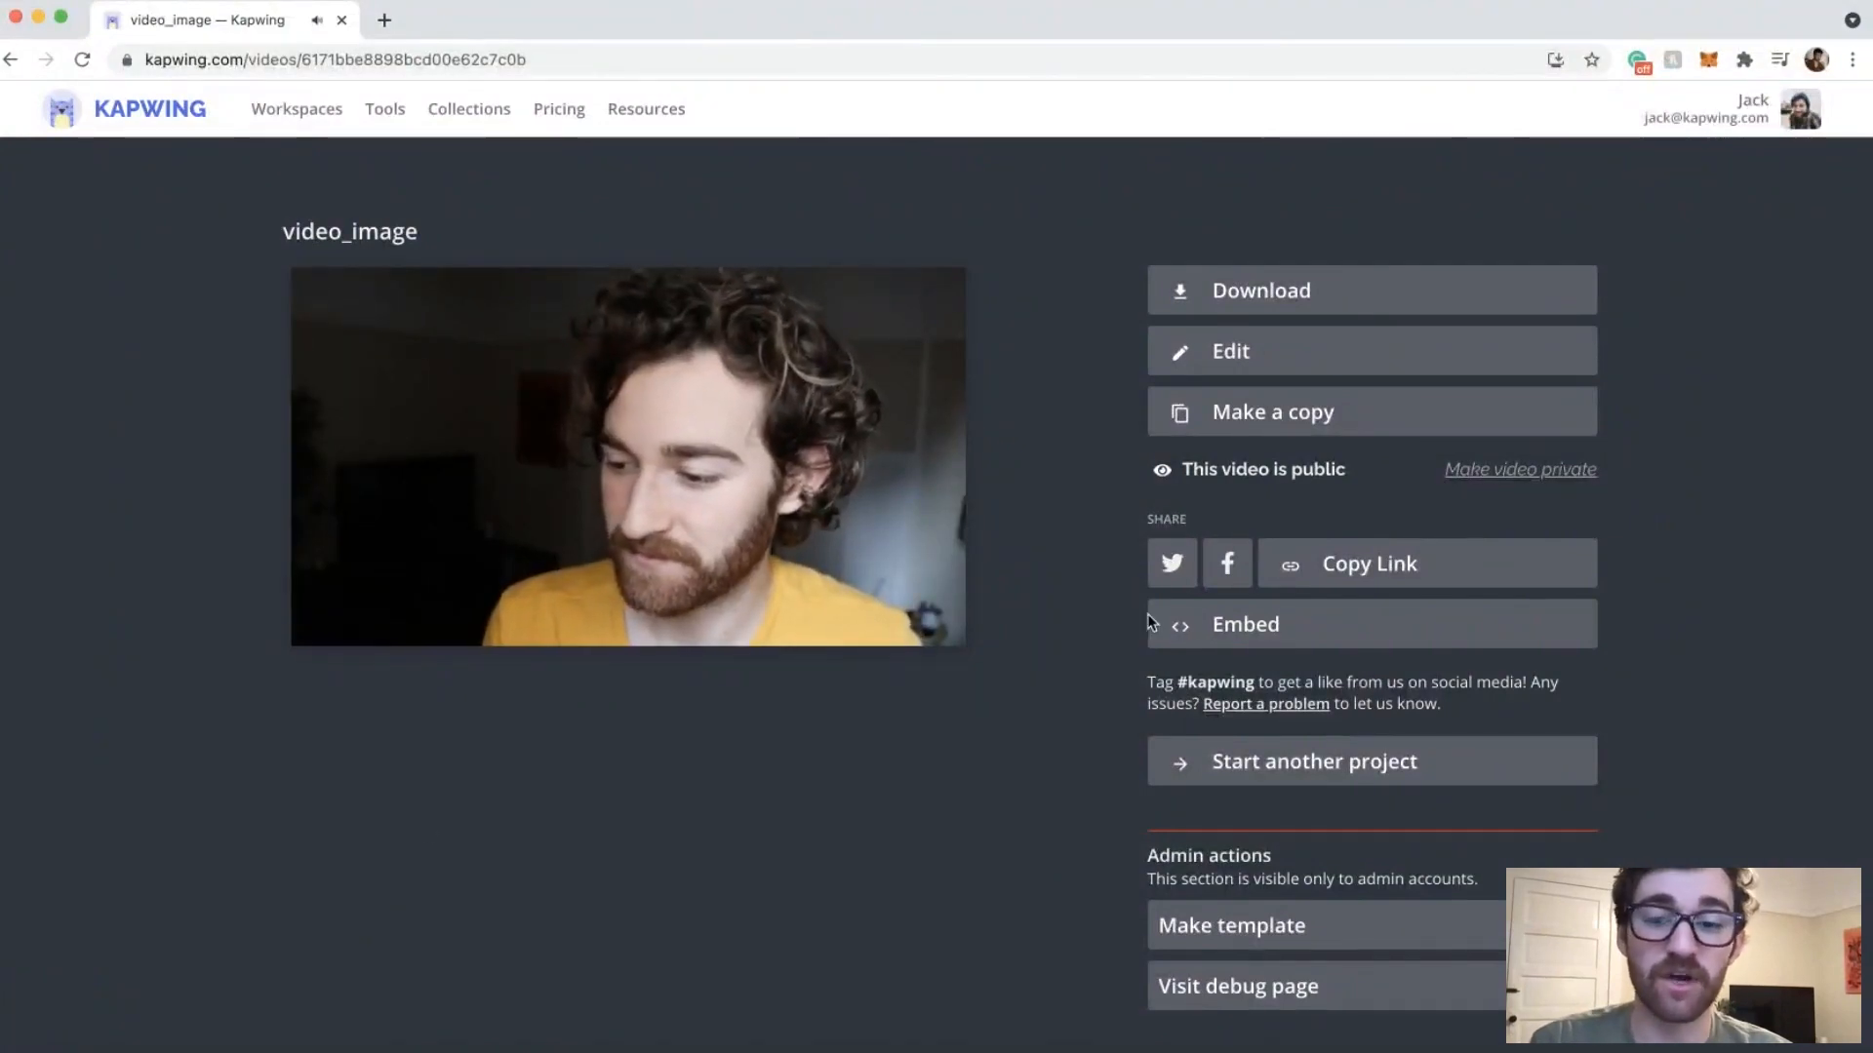
# Download the exported video_image as an MP4 file.
pyautogui.click(1262, 291)
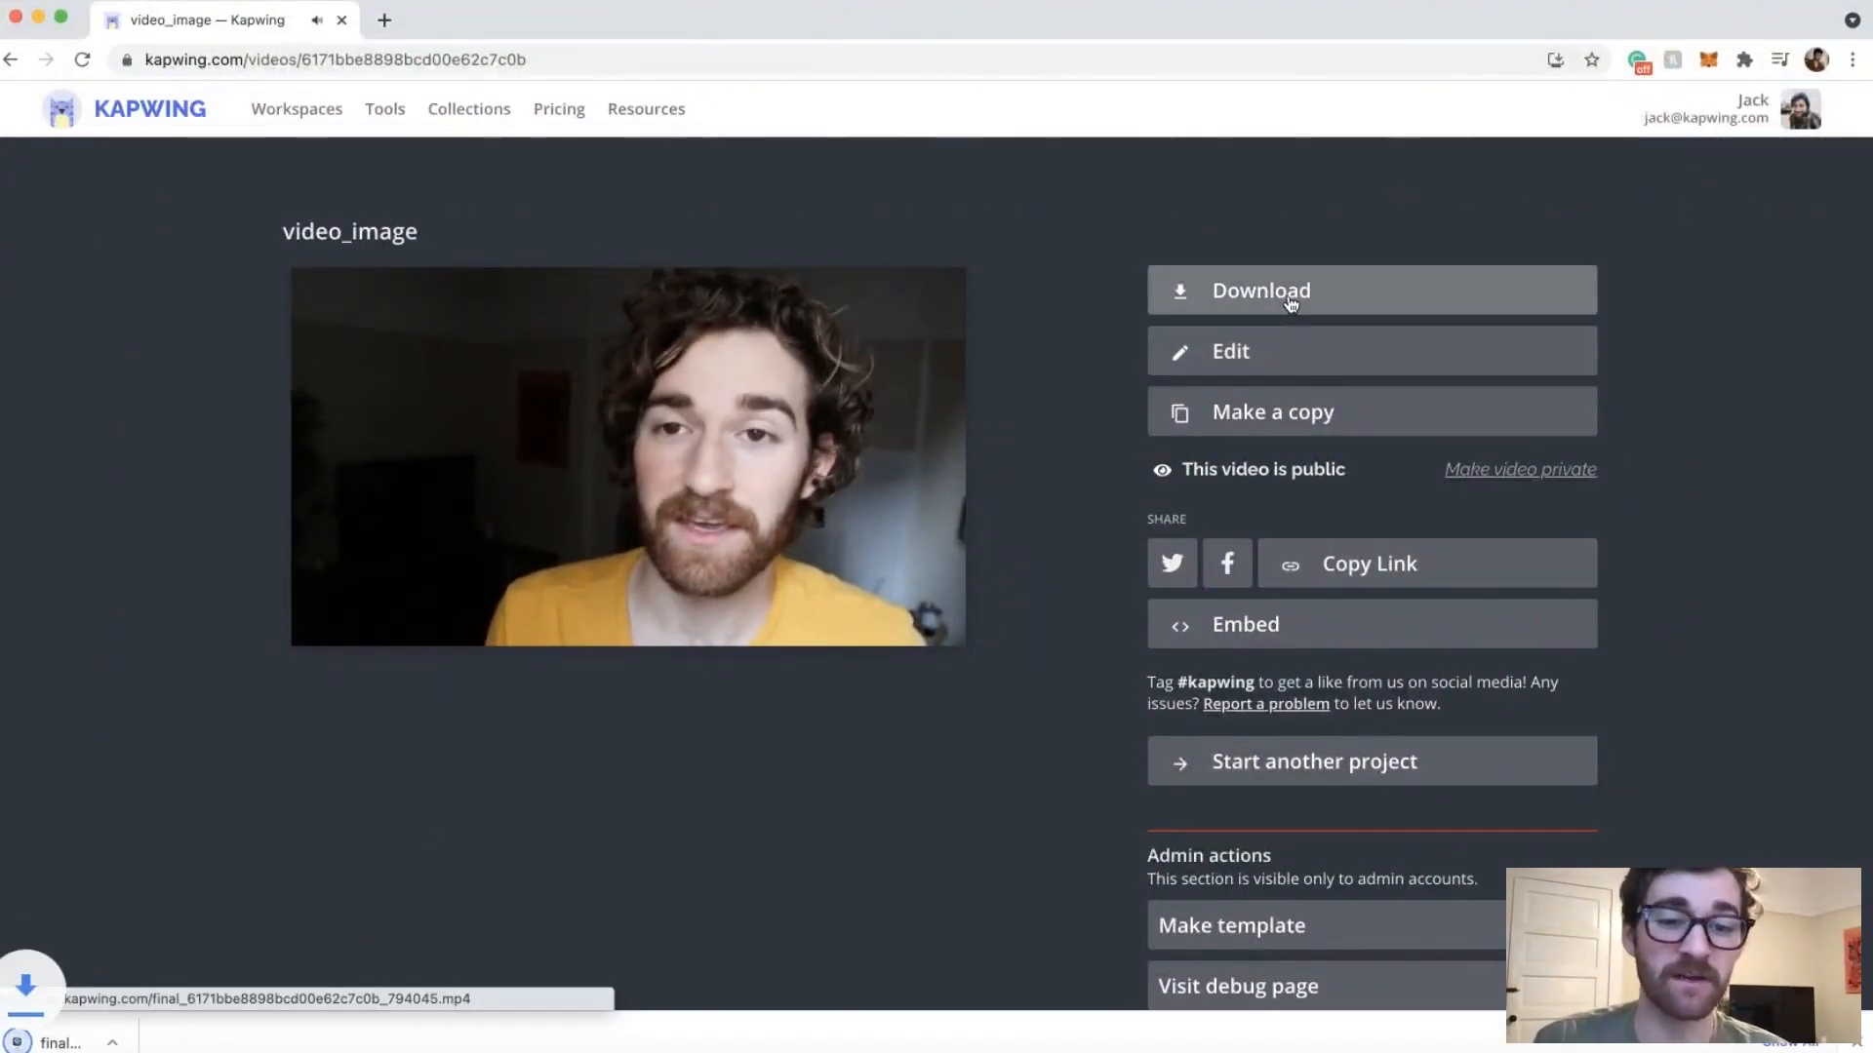
pyautogui.click(1262, 290)
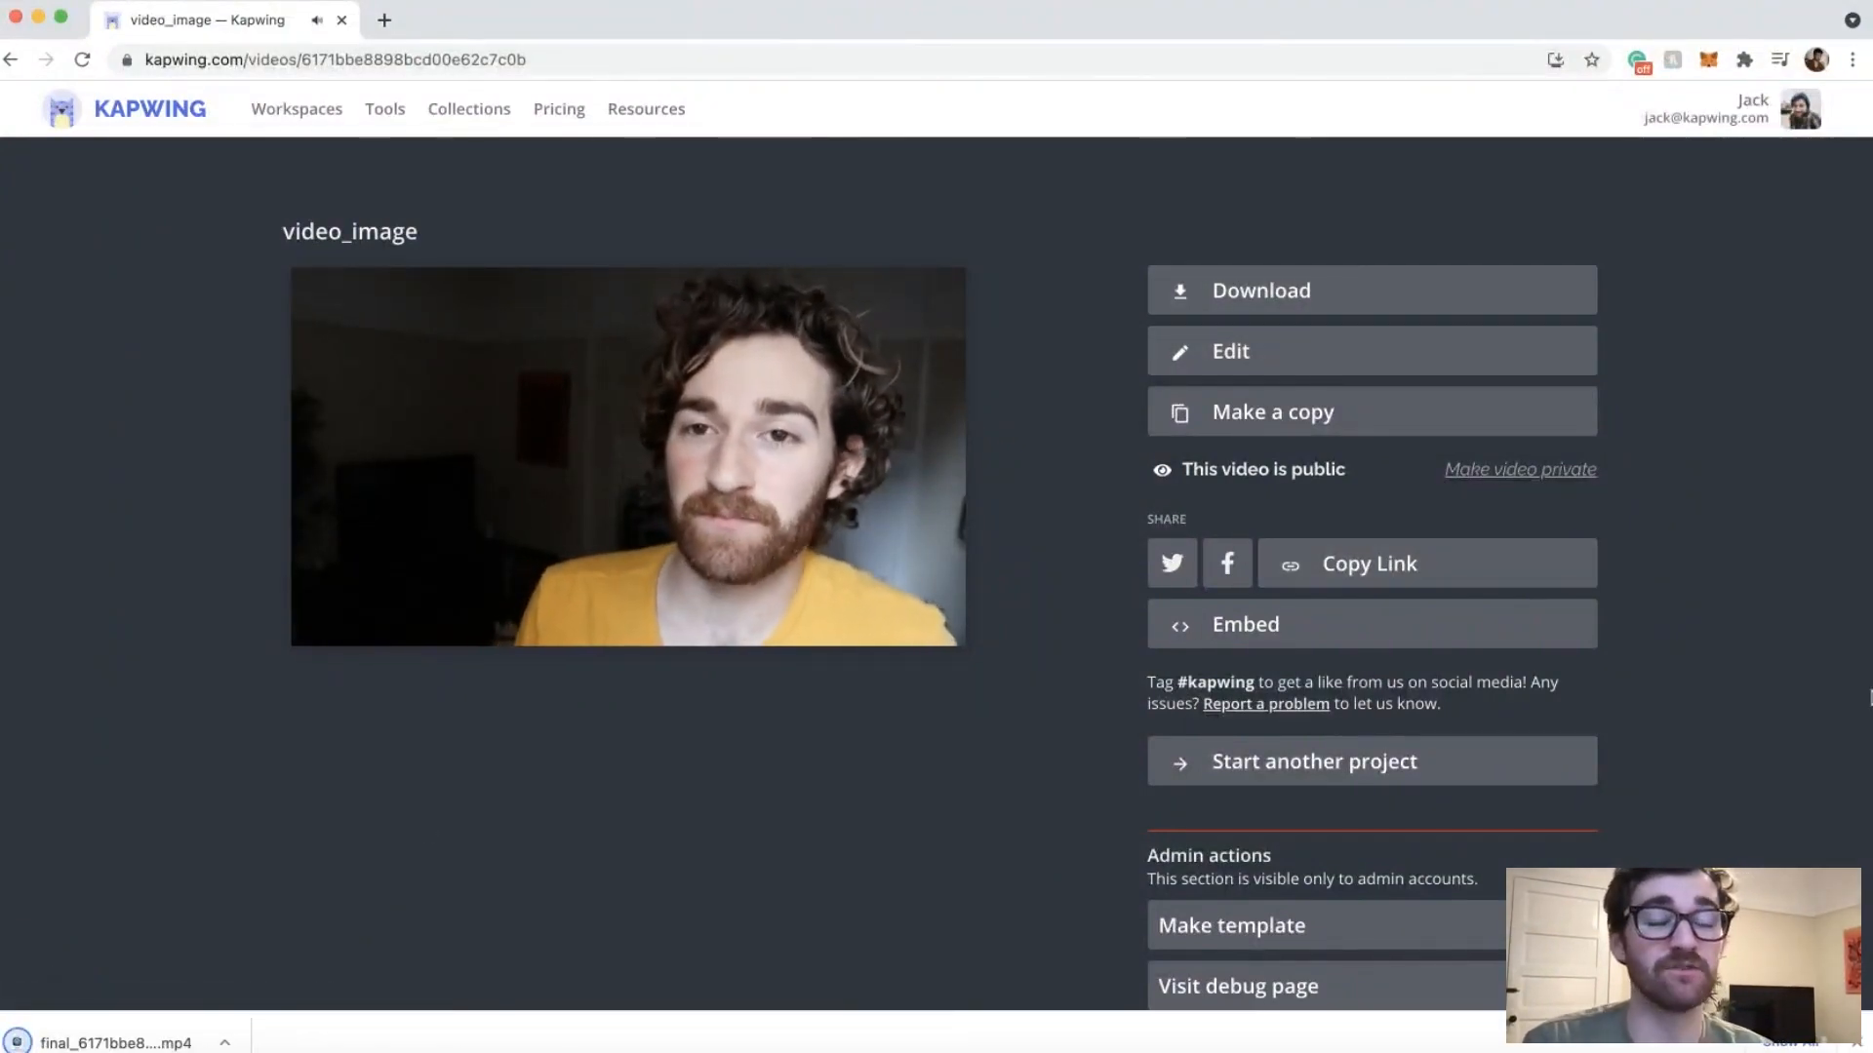